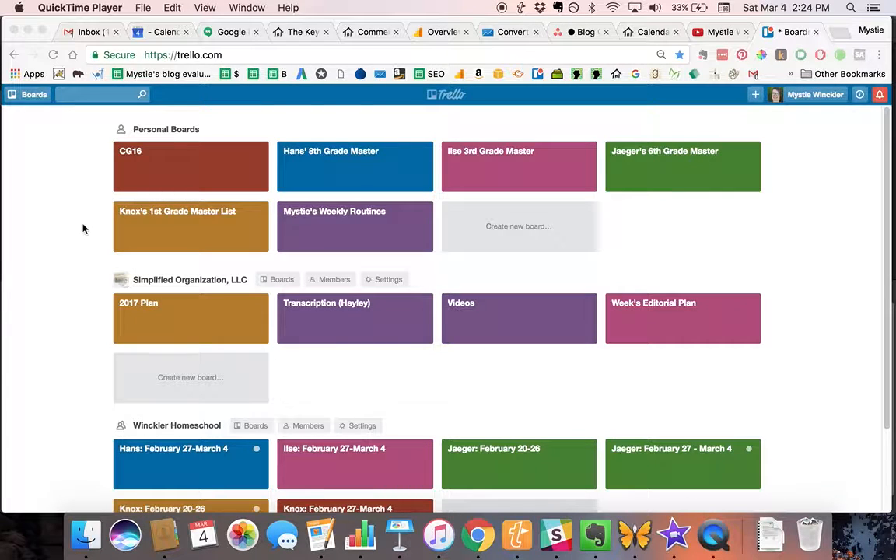
mouse_move(99, 225)
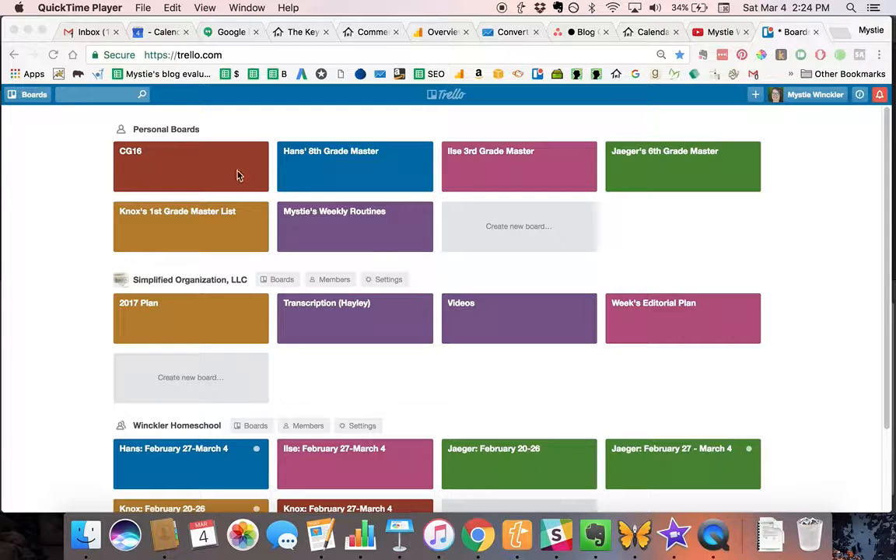
mouse_move(210, 239)
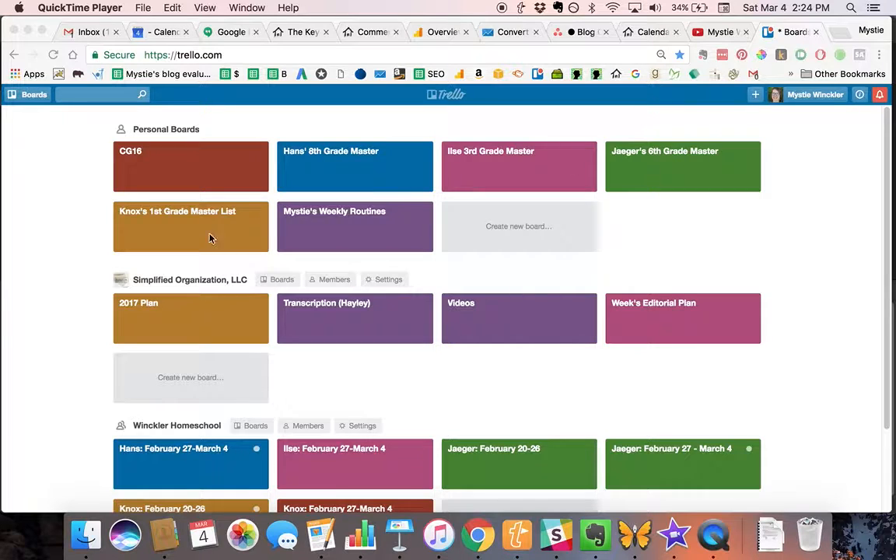
mouse_move(192, 259)
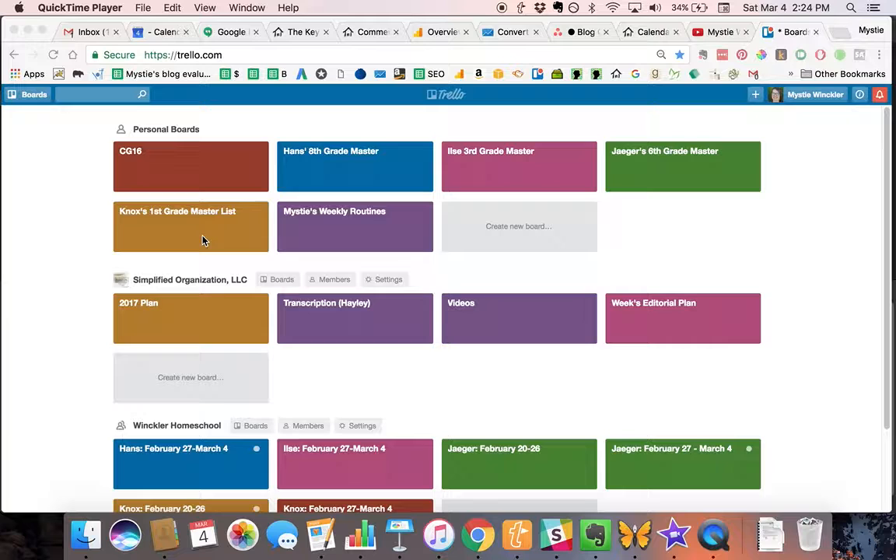
mouse_move(230, 242)
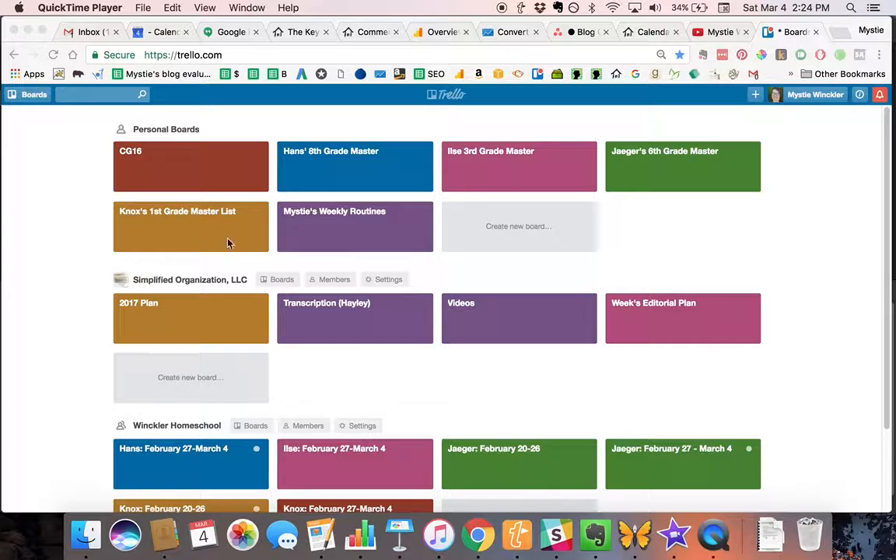
mouse_move(360, 182)
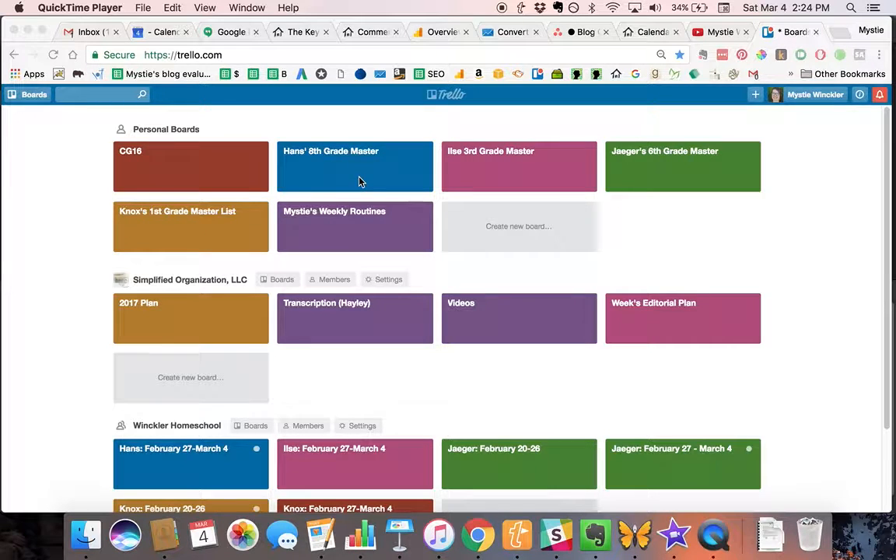
mouse_move(339, 181)
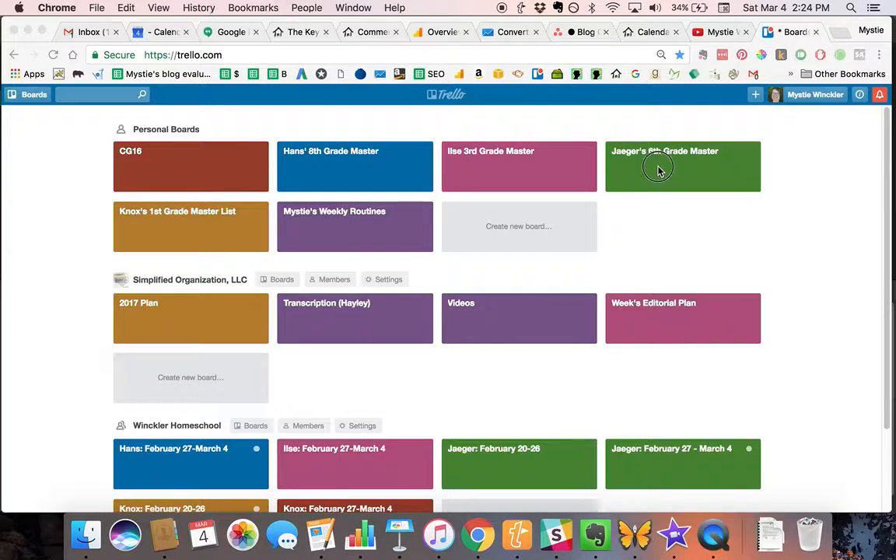
Step: Glance into Jaeger's 6th Grade Master board, then browse back through the boards overview
left_click(659, 167)
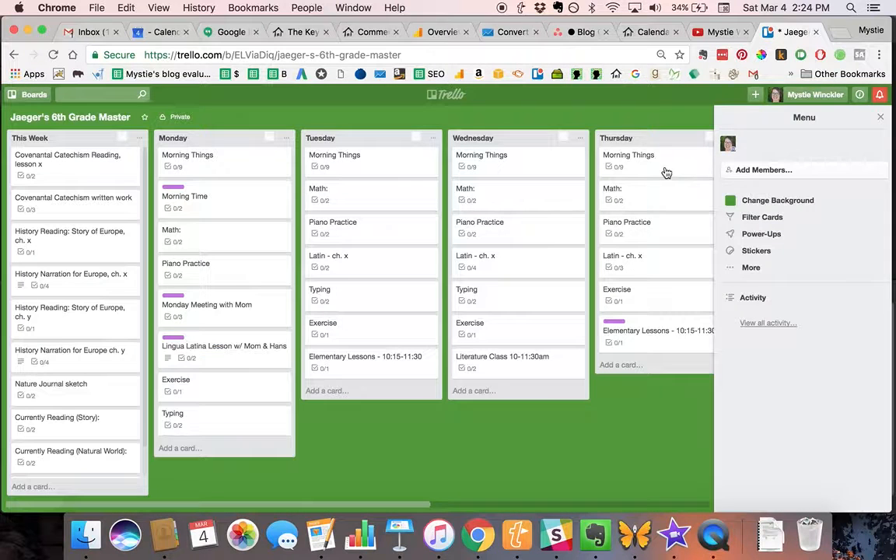
left_click(752, 297)
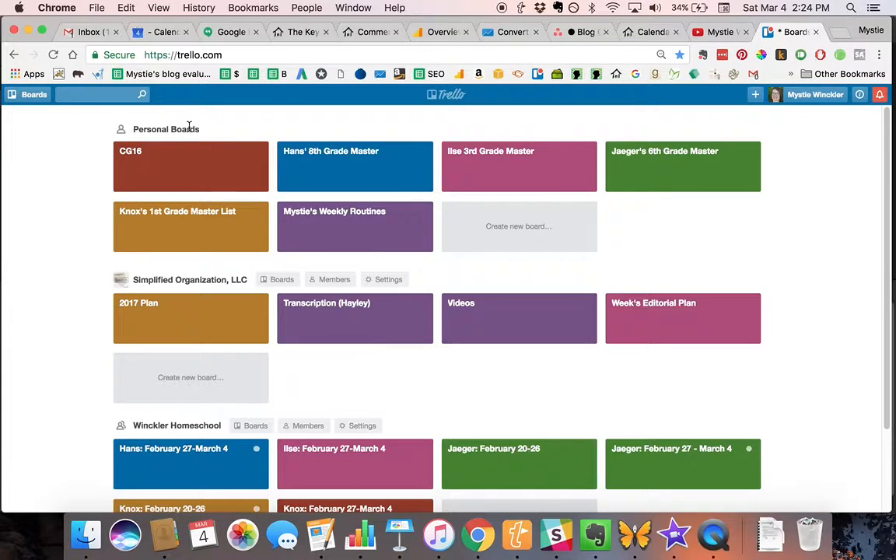
mouse_move(379, 168)
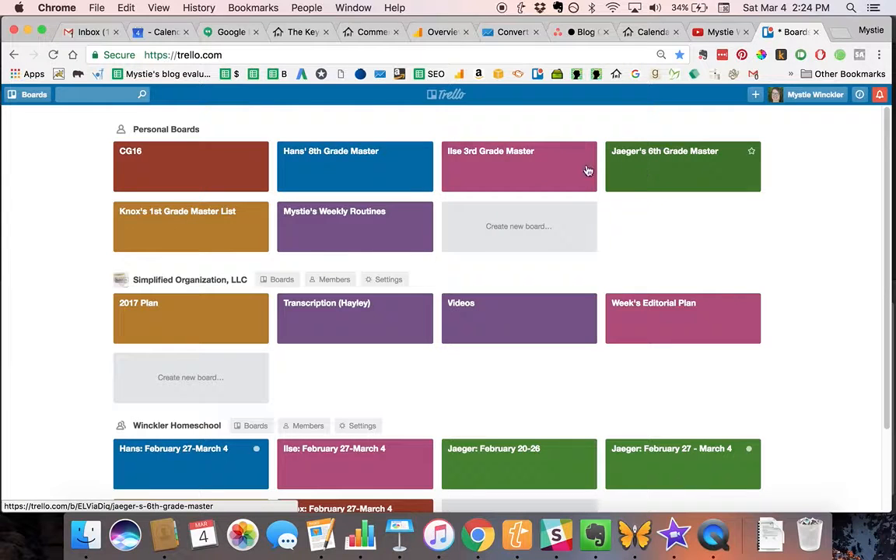
scroll("down", 3)
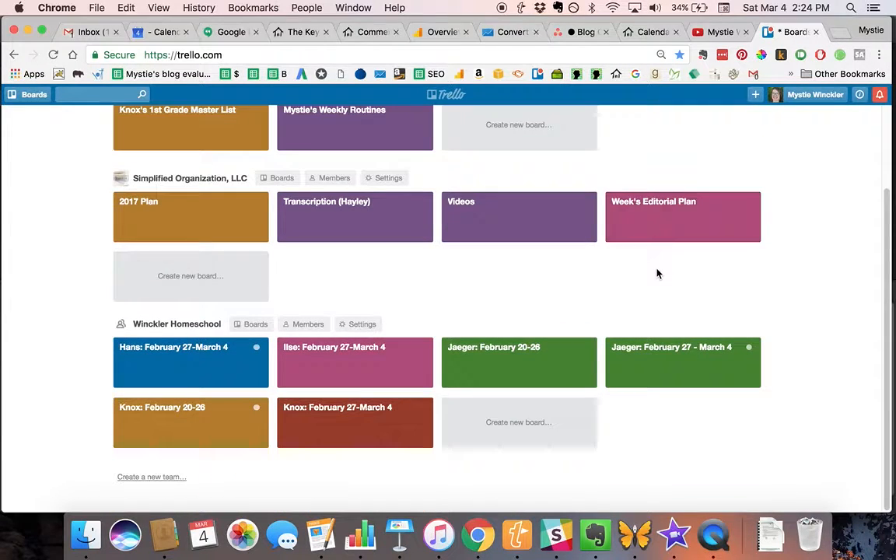
mouse_move(220, 324)
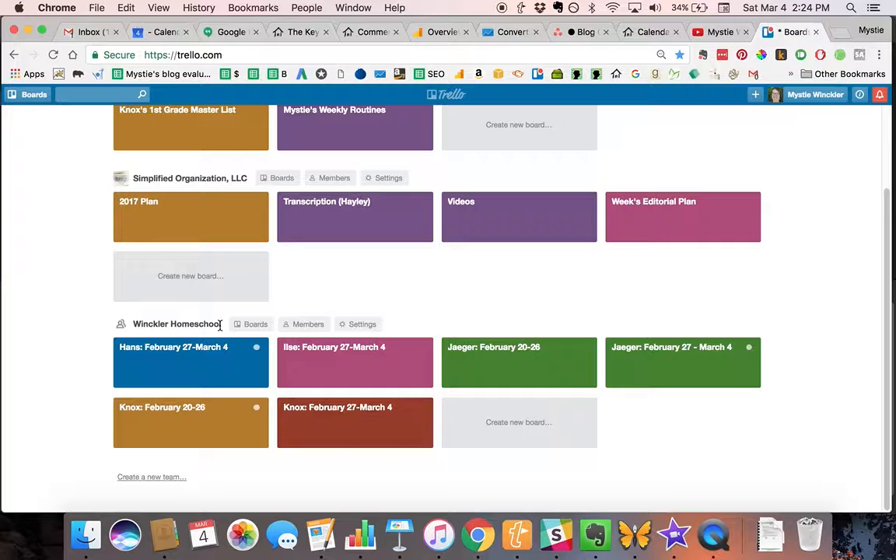
mouse_move(522, 374)
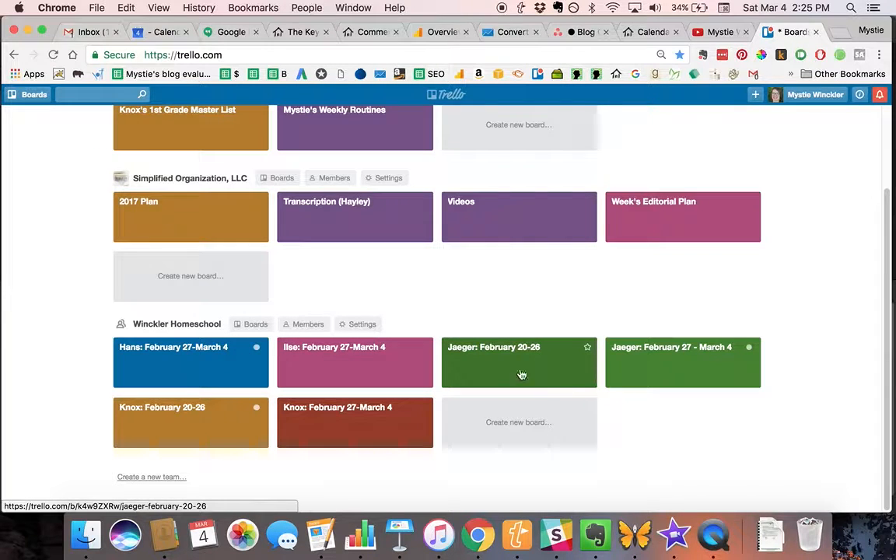
mouse_move(507, 363)
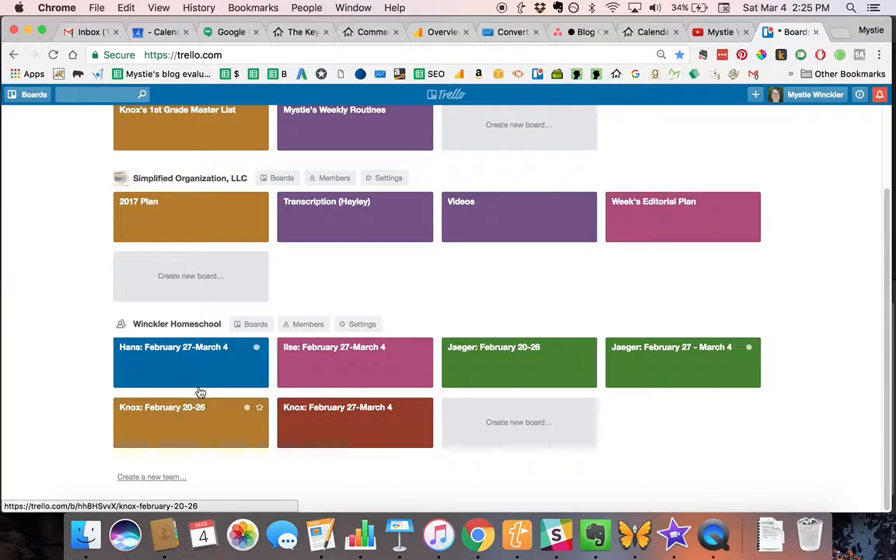
mouse_move(325, 382)
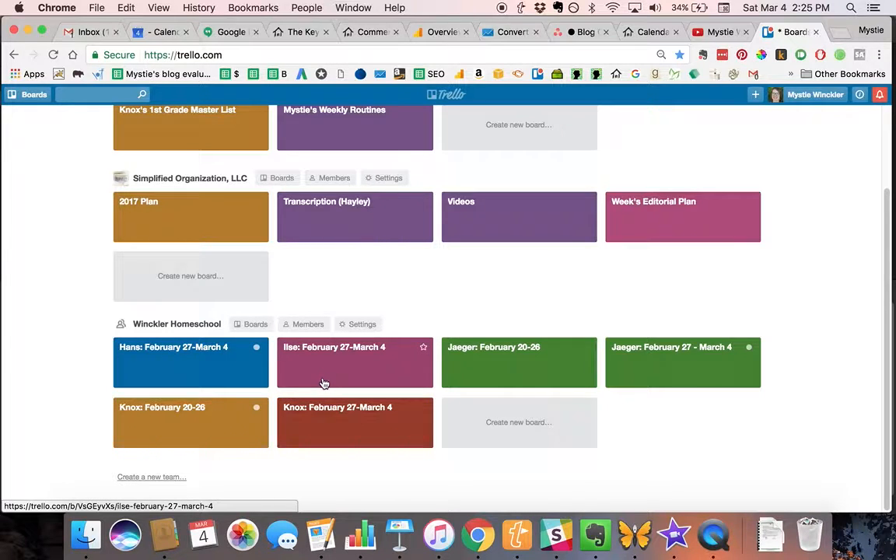
scroll("up", 3)
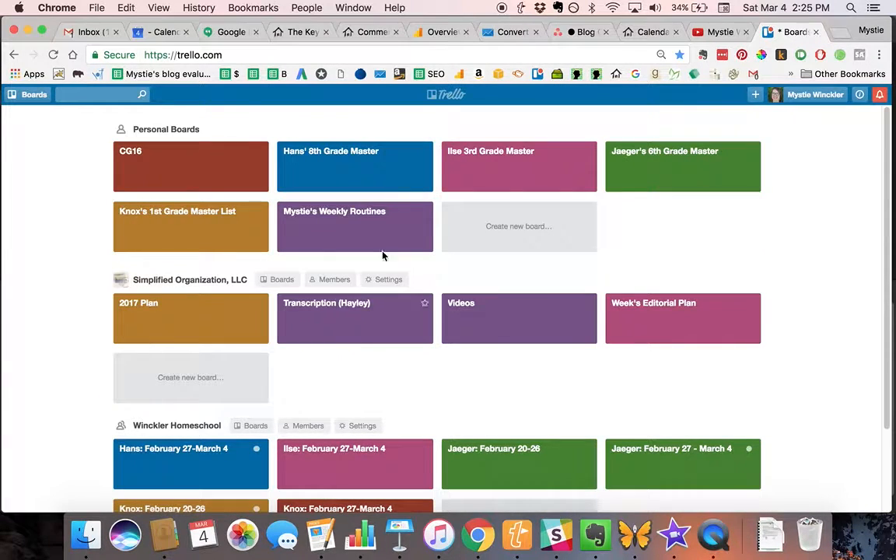
mouse_move(692, 140)
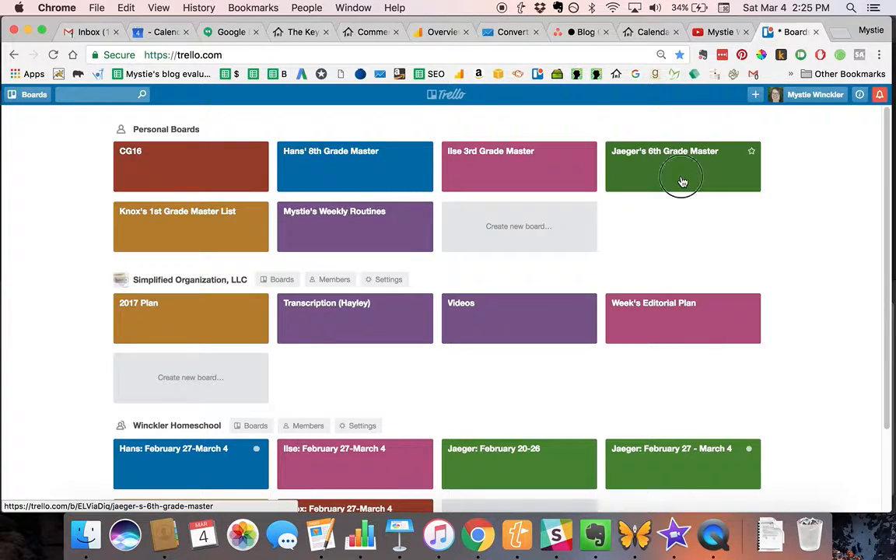
Step: Reopen Jaeger's 6th Grade Master board and scroll right to the Friday and Saturday lists
left_click(682, 177)
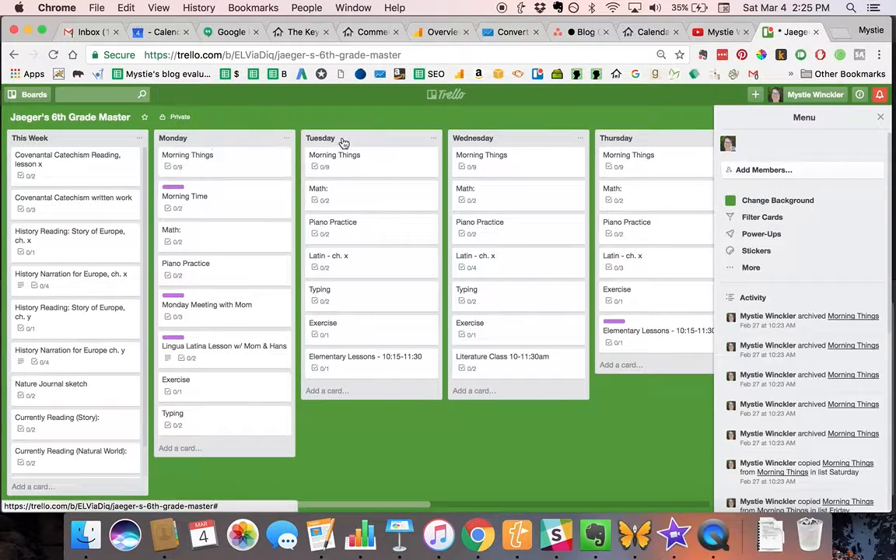
left_click_drag(342, 142, 371, 148)
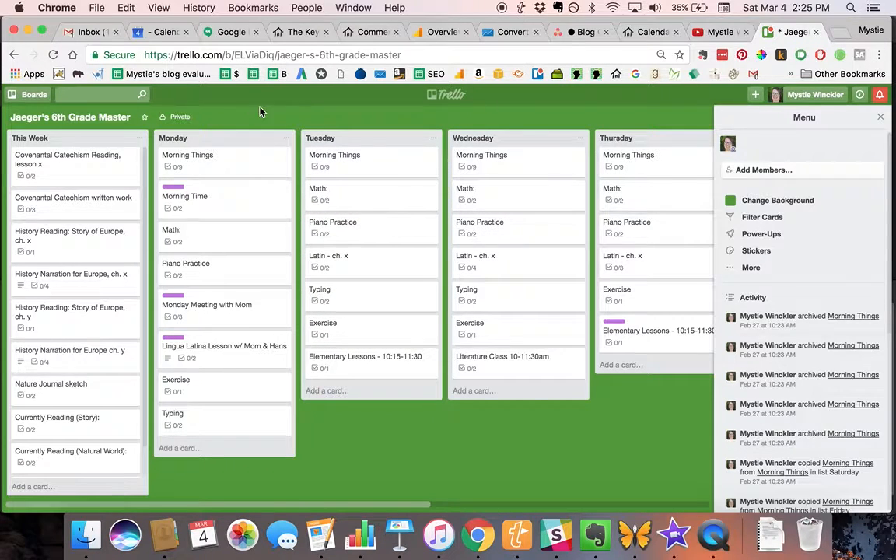
mouse_move(189, 188)
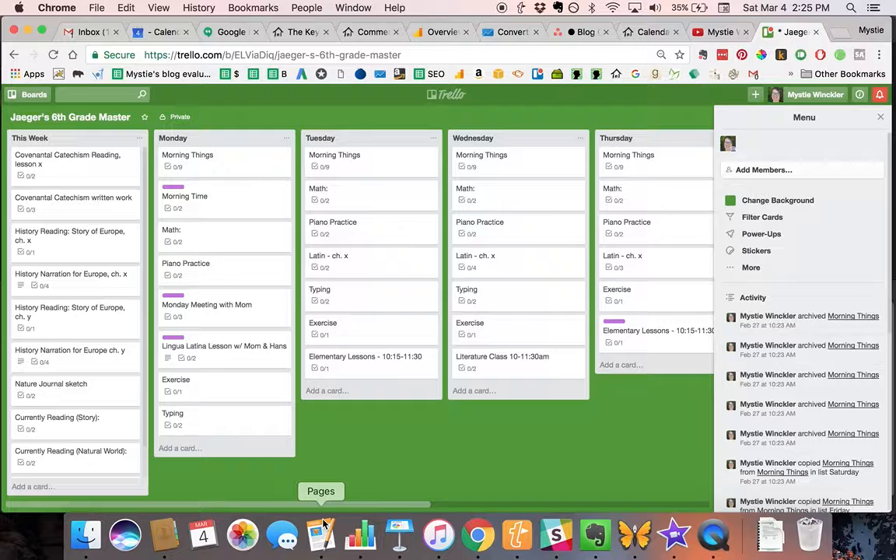
scroll("right", 3)
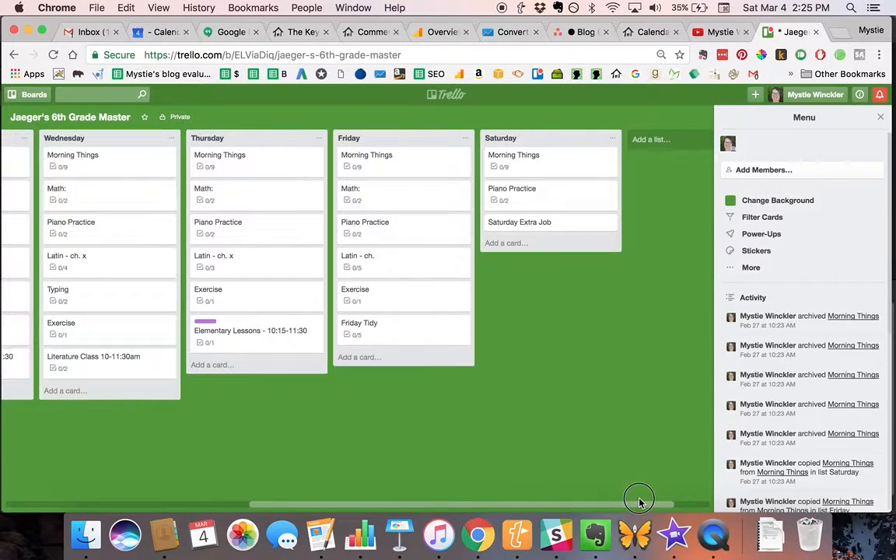
left_click(652, 139)
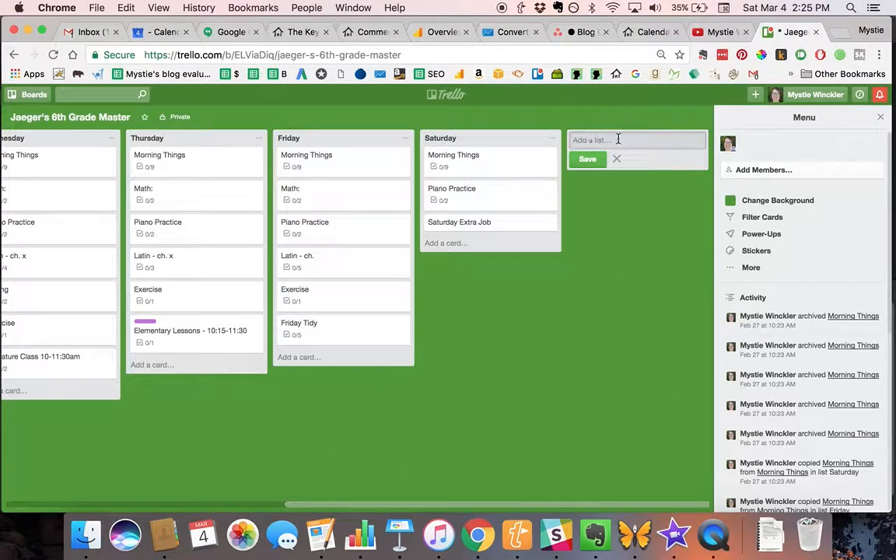
mouse_move(637, 156)
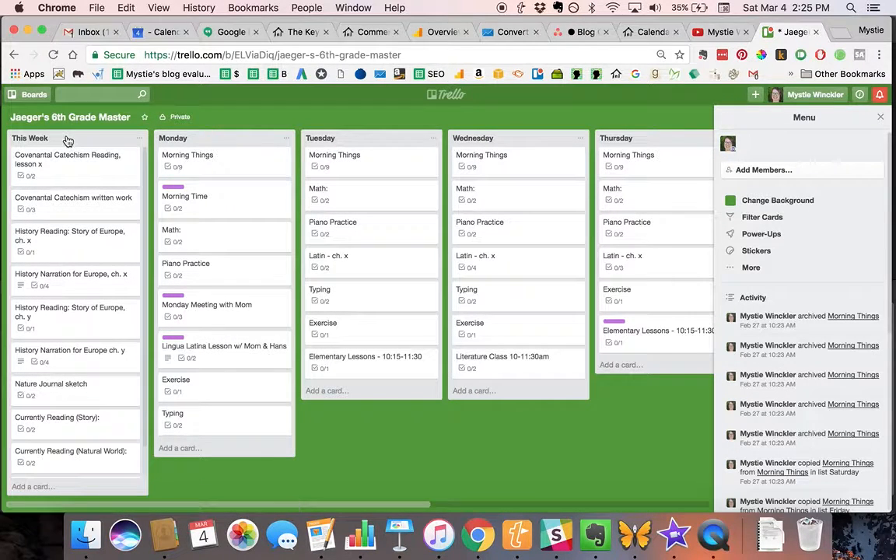
mouse_move(68, 141)
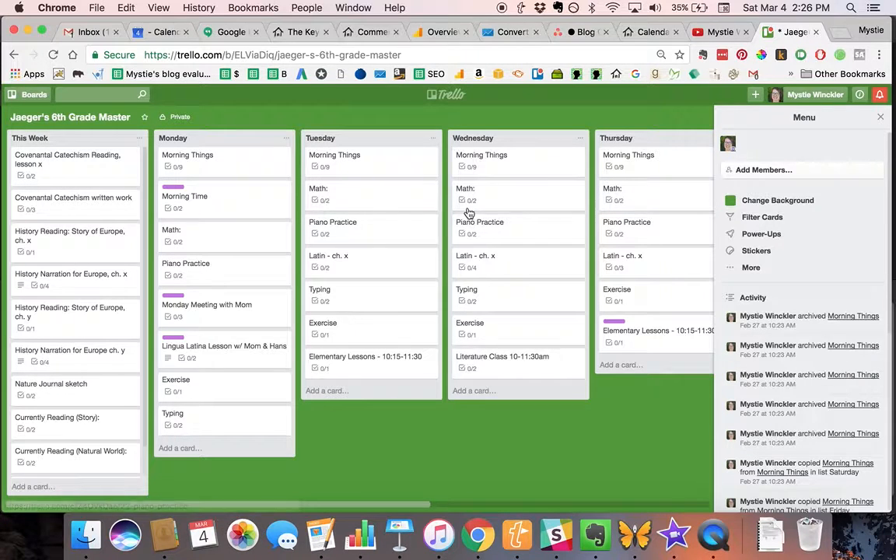
mouse_move(224, 160)
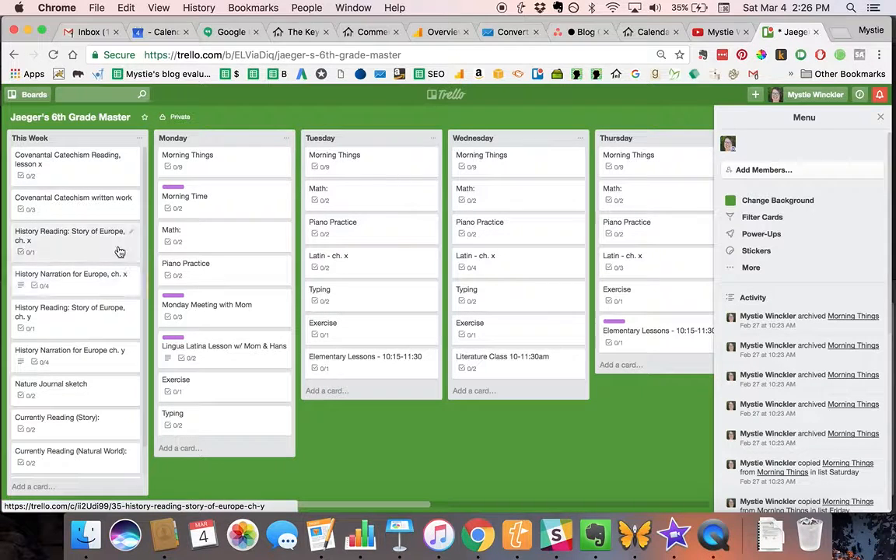
mouse_move(109, 297)
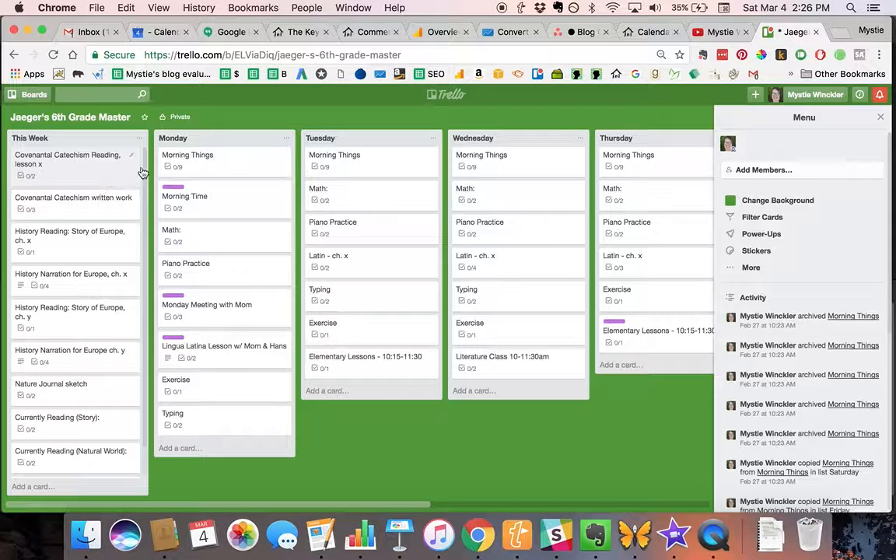
mouse_move(239, 235)
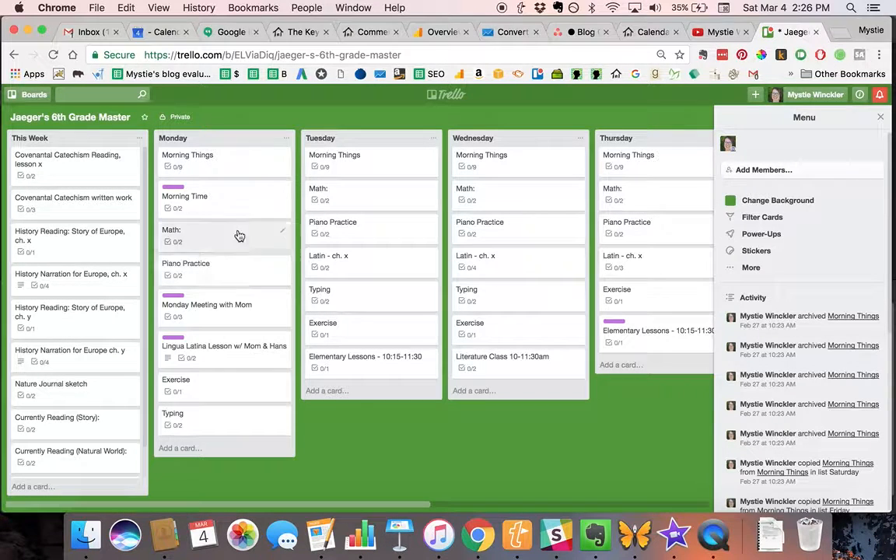
mouse_move(246, 166)
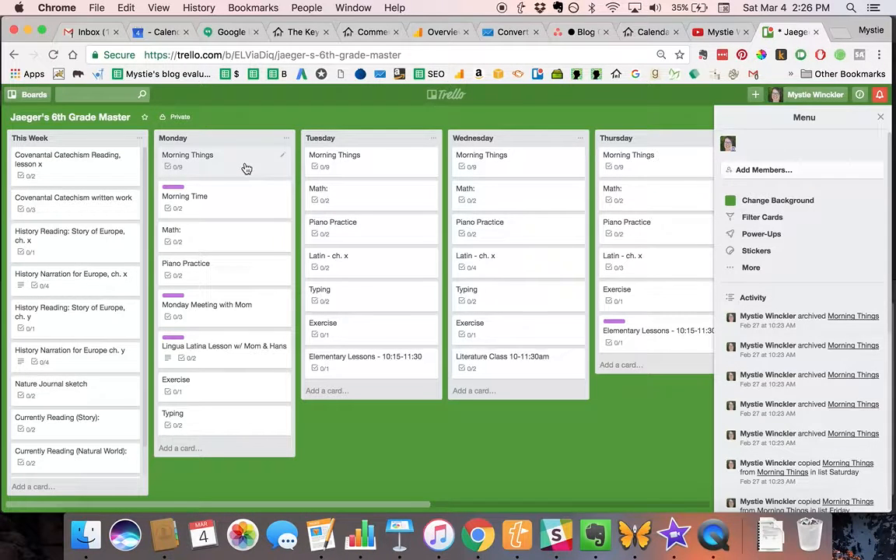
Step: Tick all nine Morning Things checklist items on Monday's card to 9/9 and close it
left_click(188, 155)
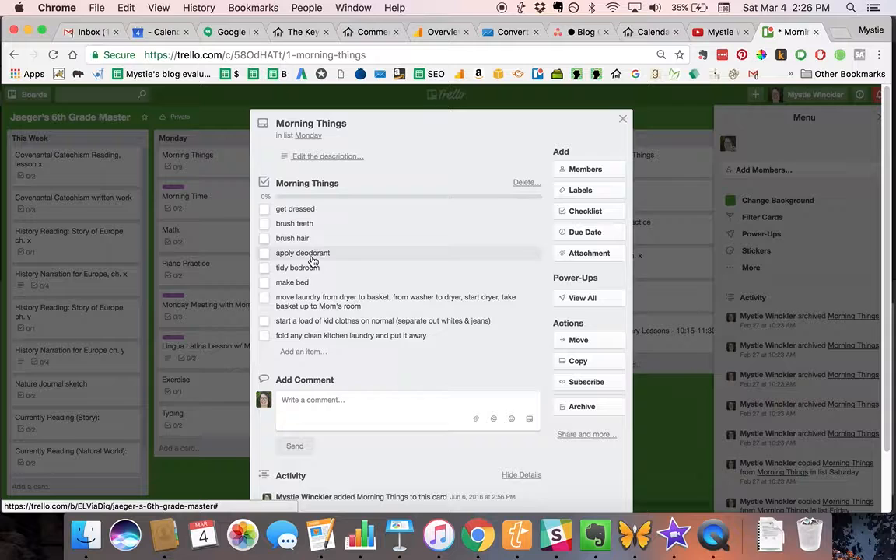
mouse_move(328, 255)
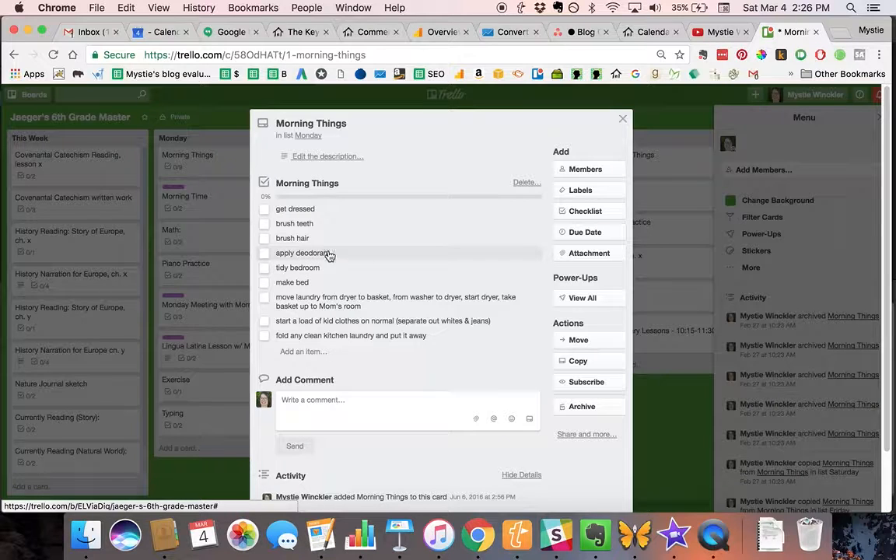
mouse_move(287, 228)
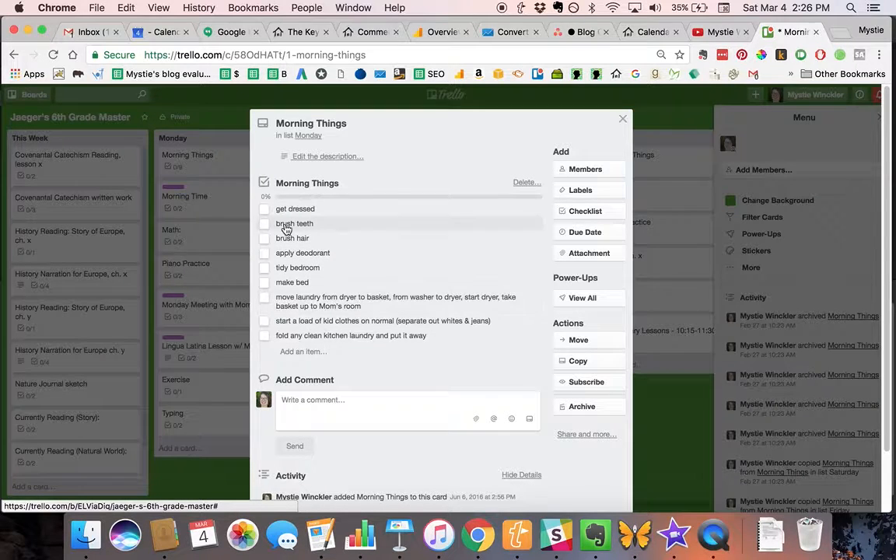
left_click(264, 208)
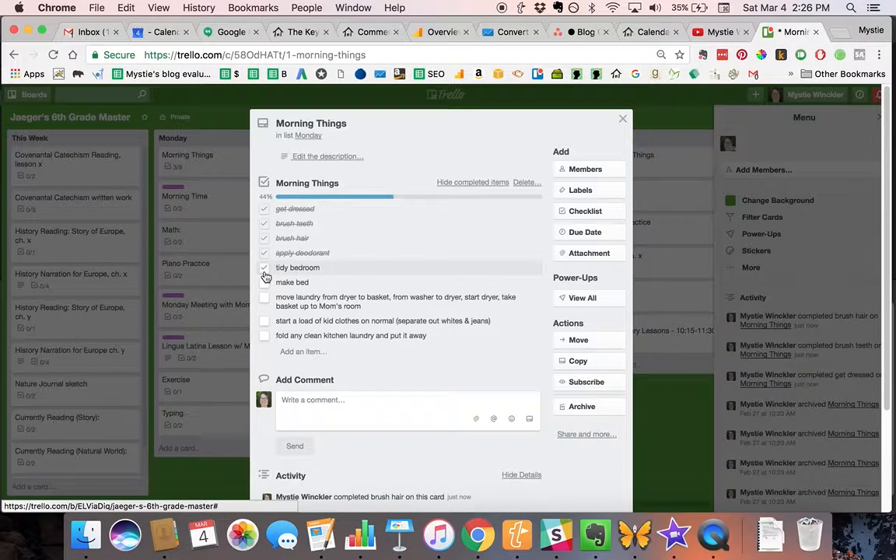
left_click(266, 282)
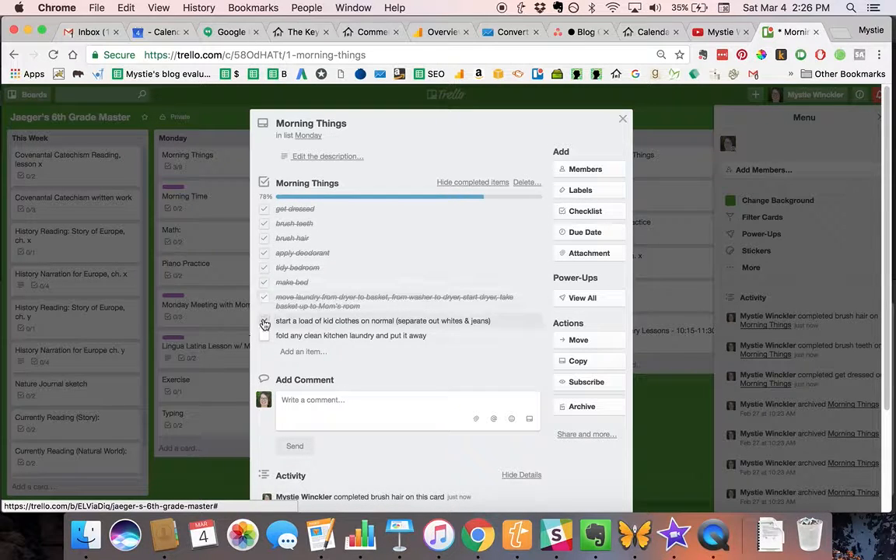
left_click(265, 335)
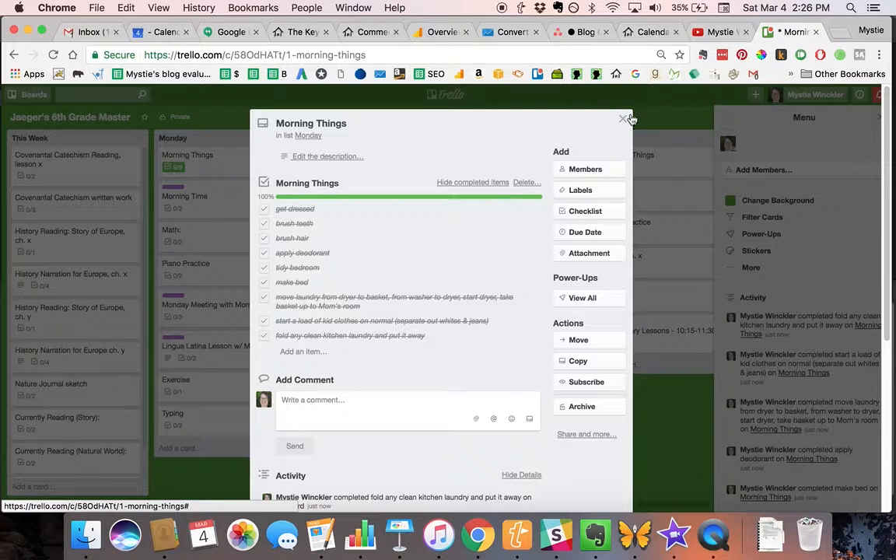
left_click(623, 118)
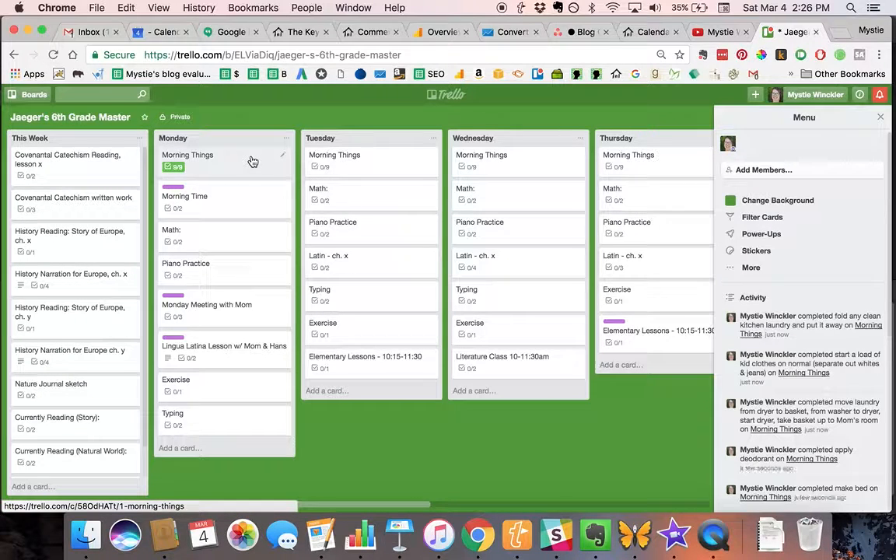
Step: Reopen Monday's Morning Things card, reset the checklist to 0/9, and close it
left_click(187, 155)
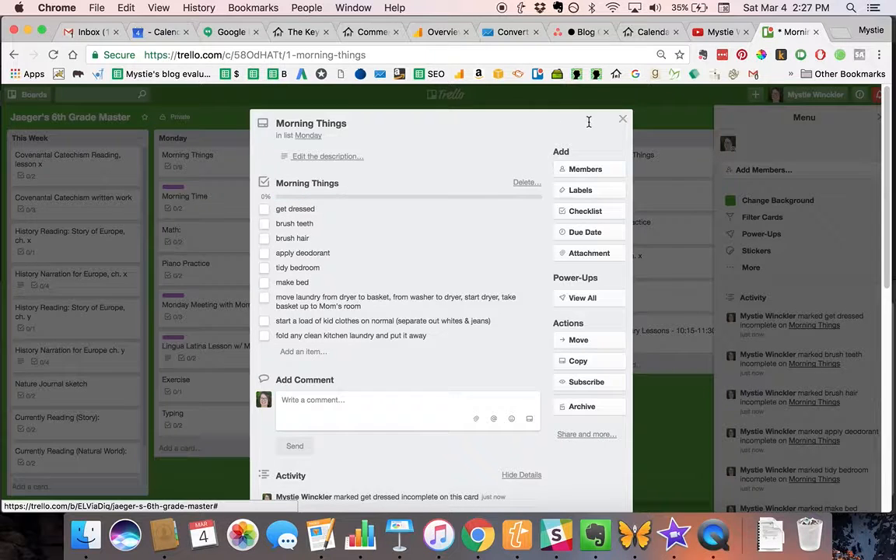
left_click(622, 118)
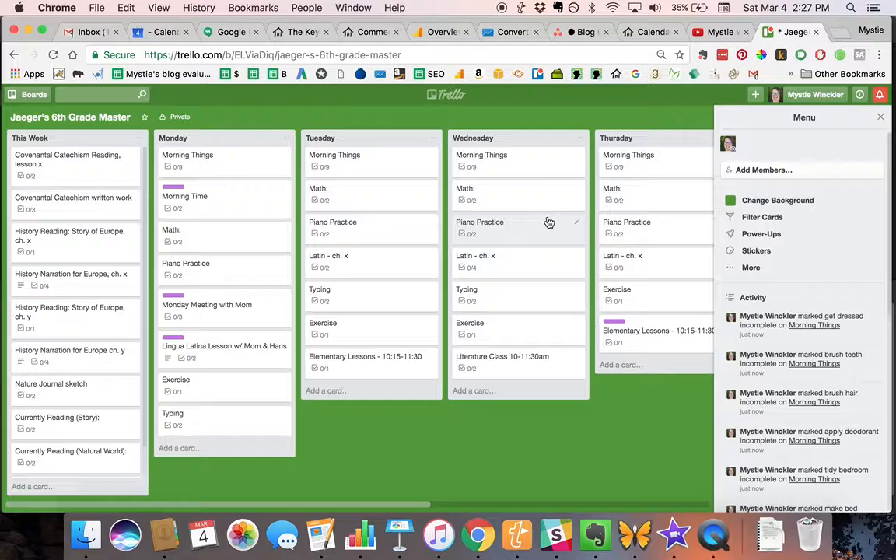
mouse_move(216, 245)
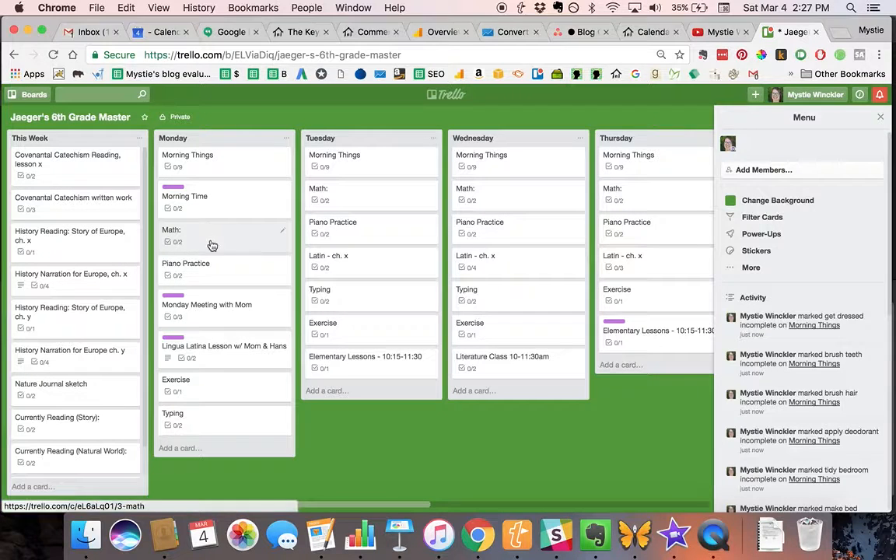
mouse_move(189, 189)
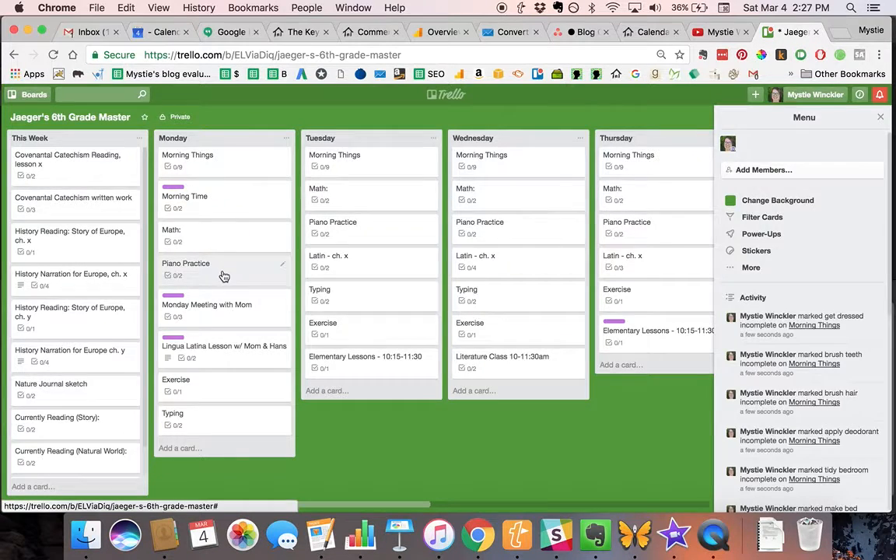
Step: Show the label choices for Monday's Piano Practice card
left_click(210, 263)
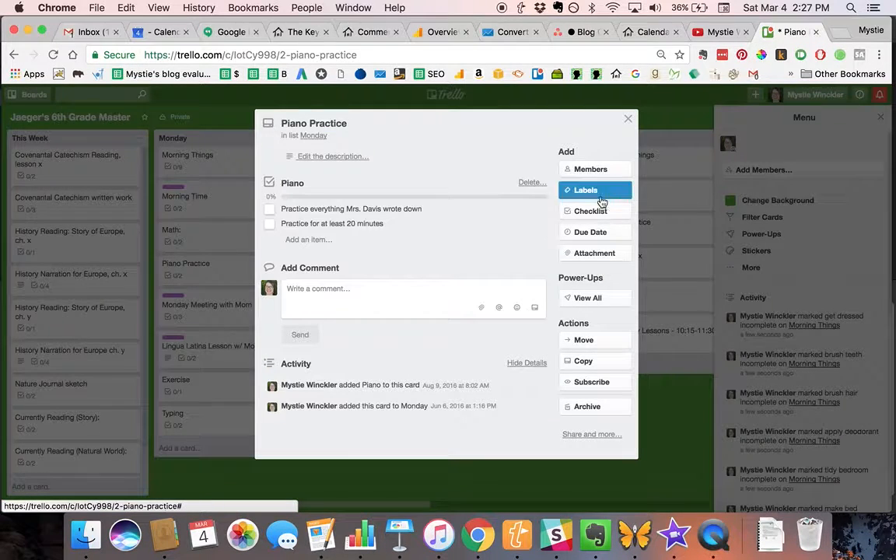
left_click(584, 189)
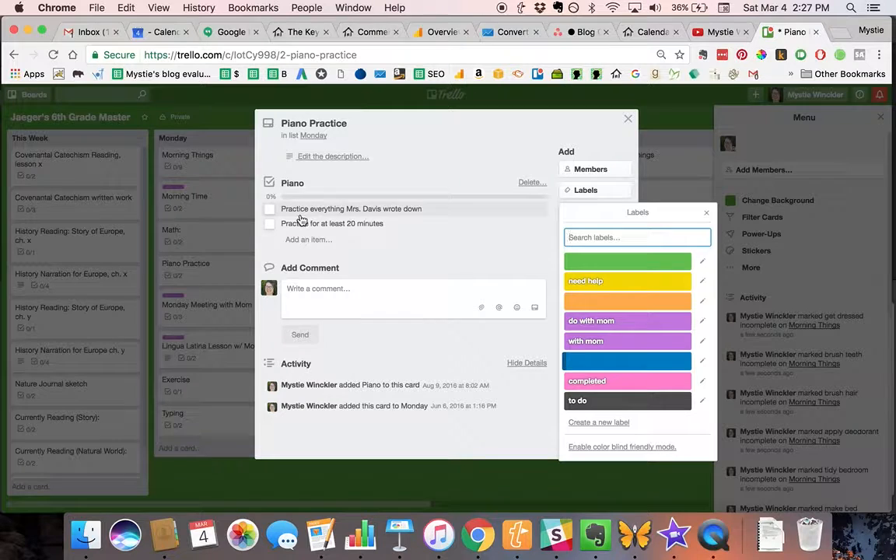
Step: Dismiss the label choices with none added and close the Piano Practice card
left_click(269, 215)
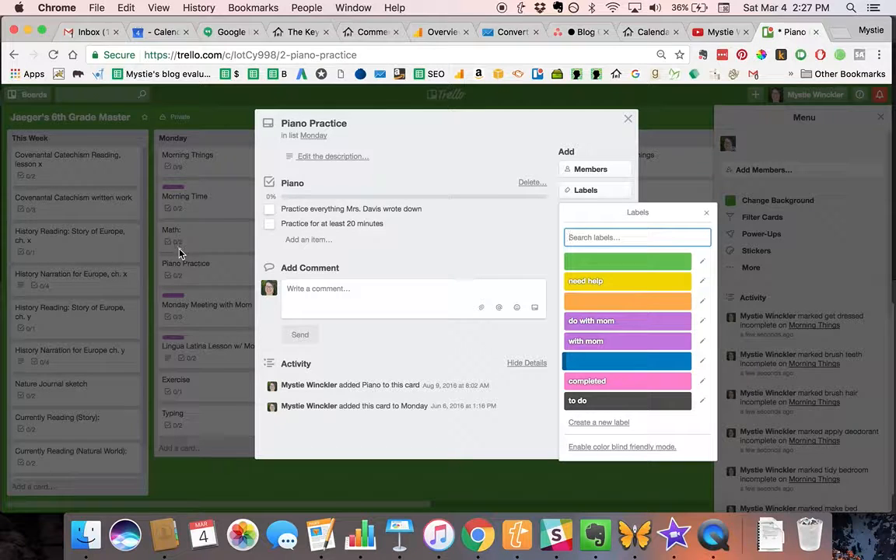
mouse_move(171, 245)
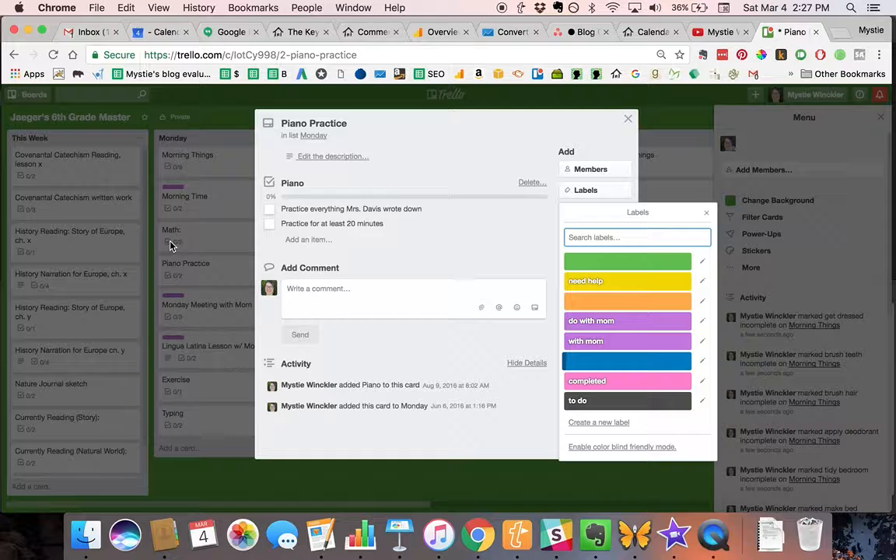
mouse_move(221, 327)
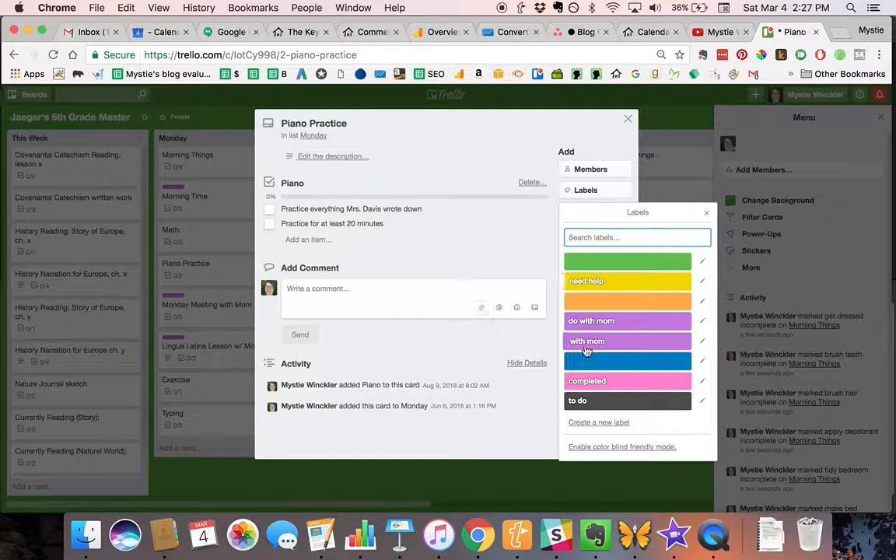
mouse_move(630, 342)
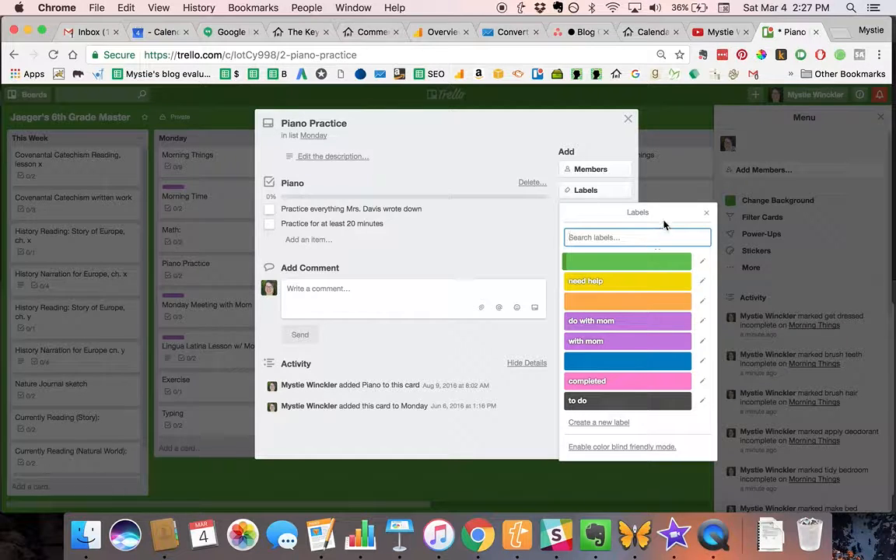
left_click(706, 212)
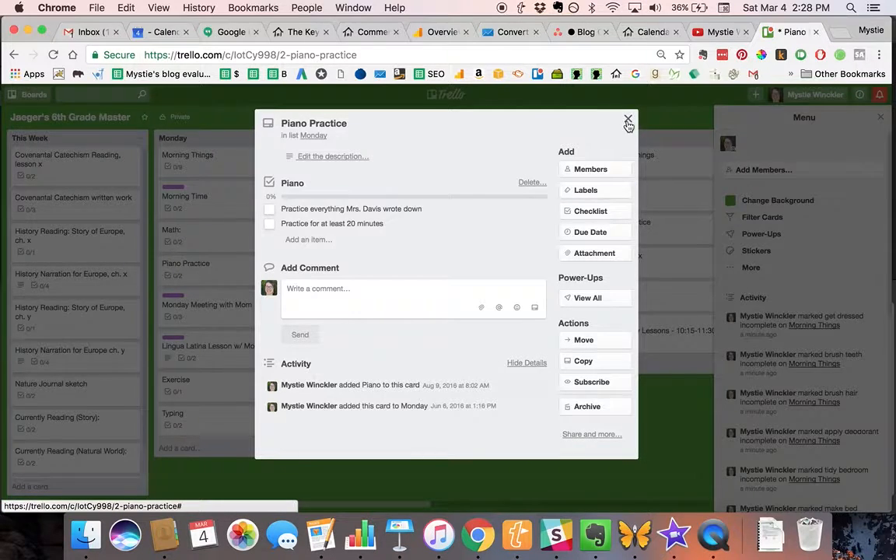
left_click(627, 120)
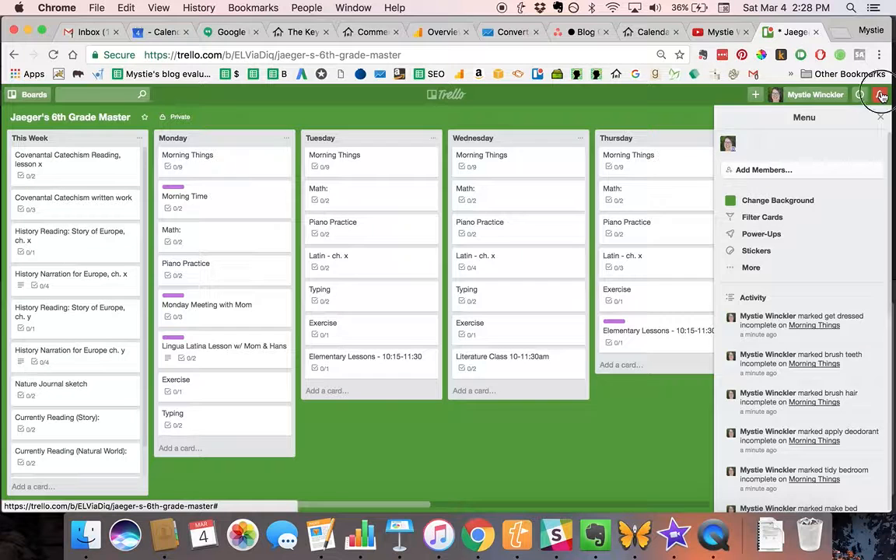
Step: Read through the notifications about Jaeger's Typing and Morning Things cards
left_click(873, 94)
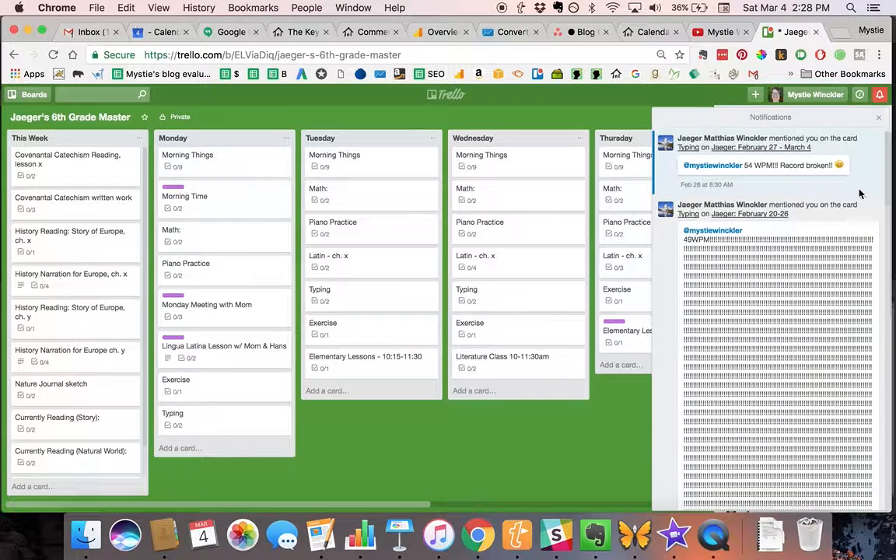
scroll("down", 3)
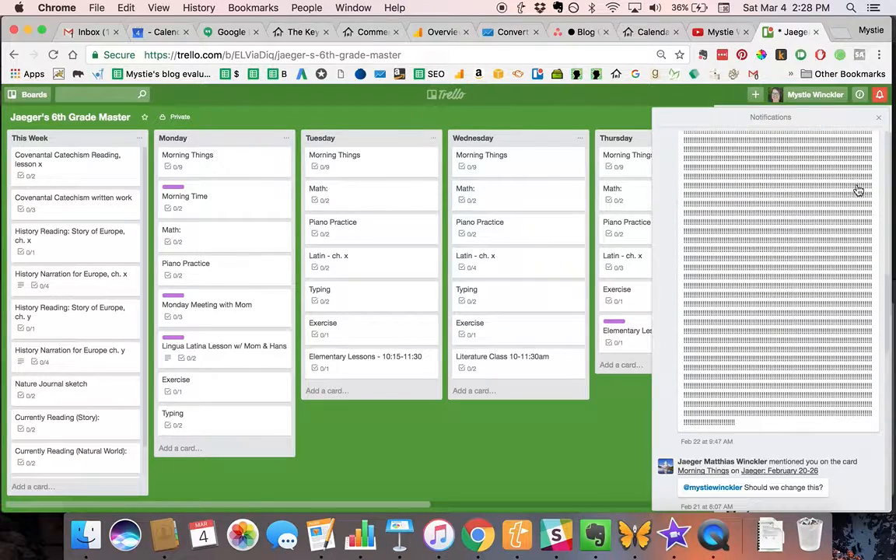
scroll("down", 3)
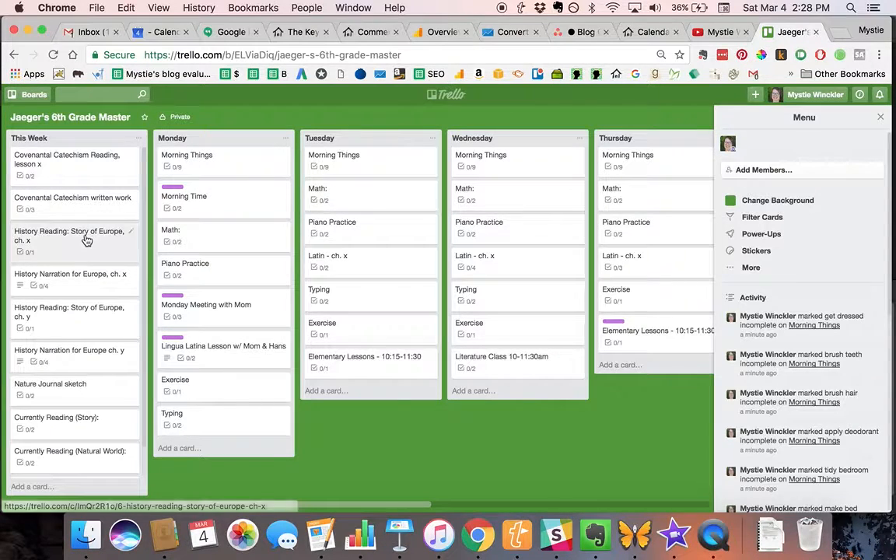
left_click(69, 235)
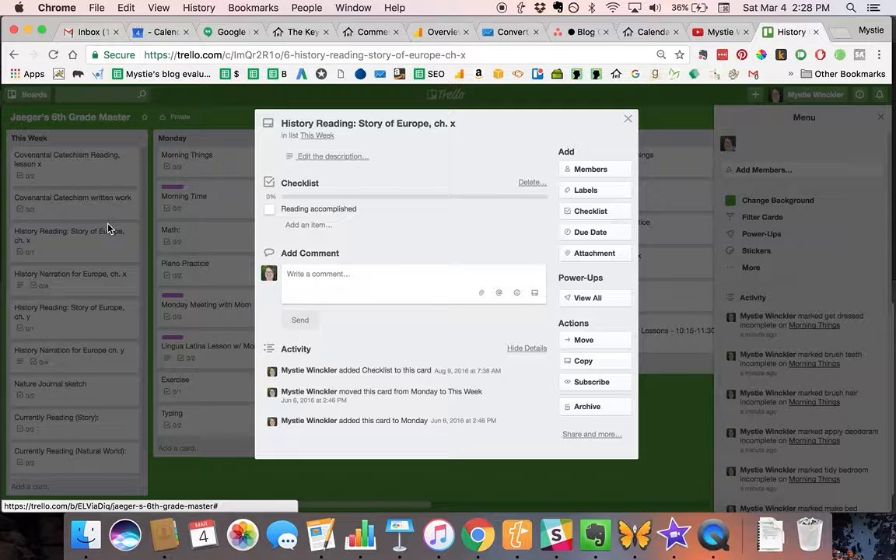
mouse_move(348, 216)
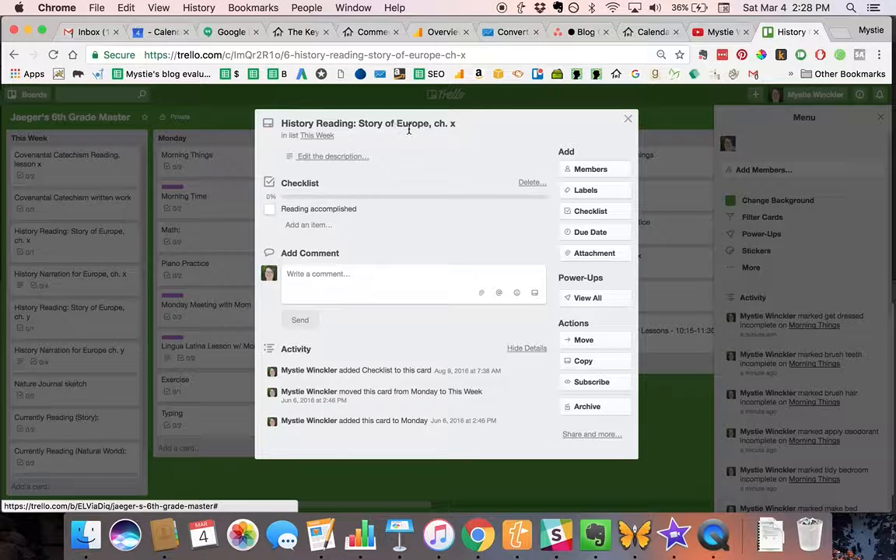
mouse_move(501, 123)
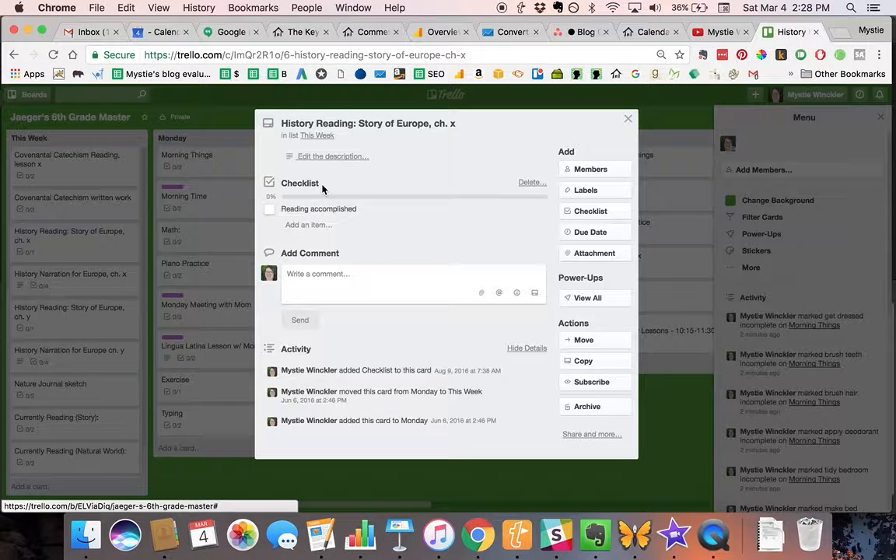
left_click(269, 208)
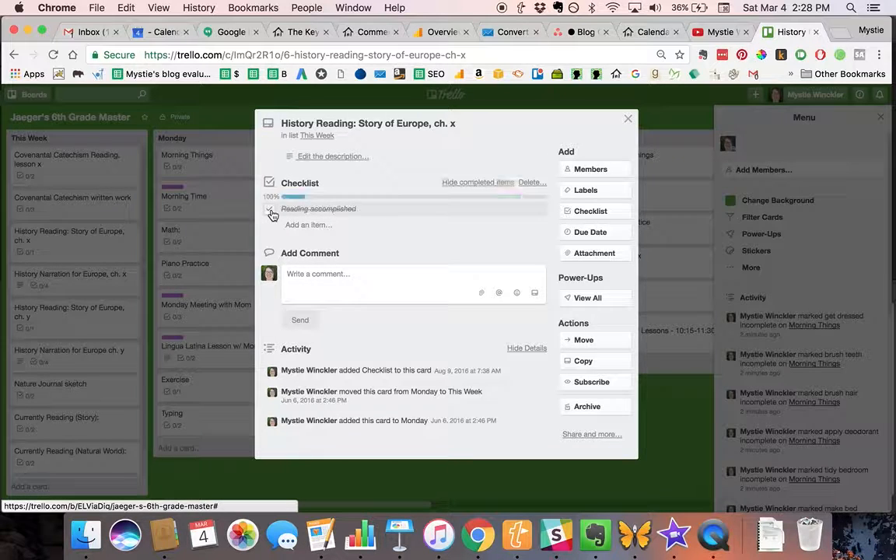
left_click(272, 215)
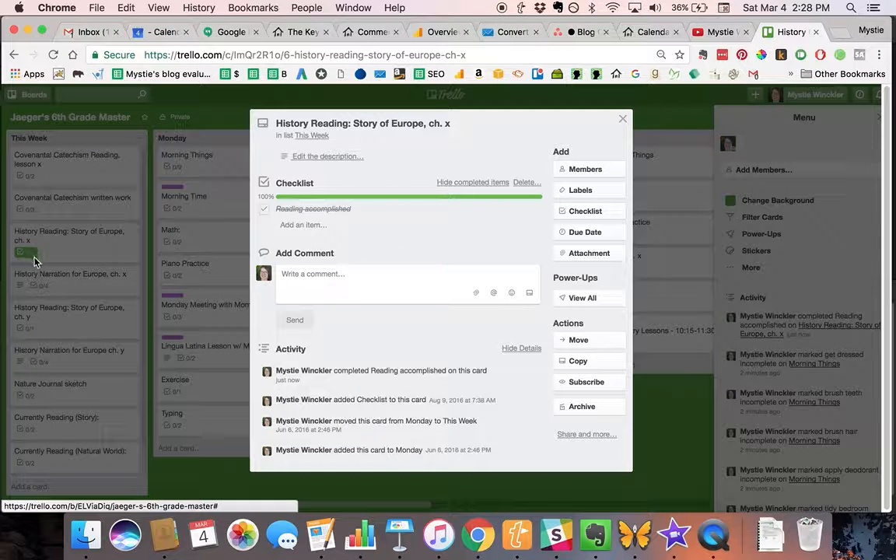
left_click(269, 208)
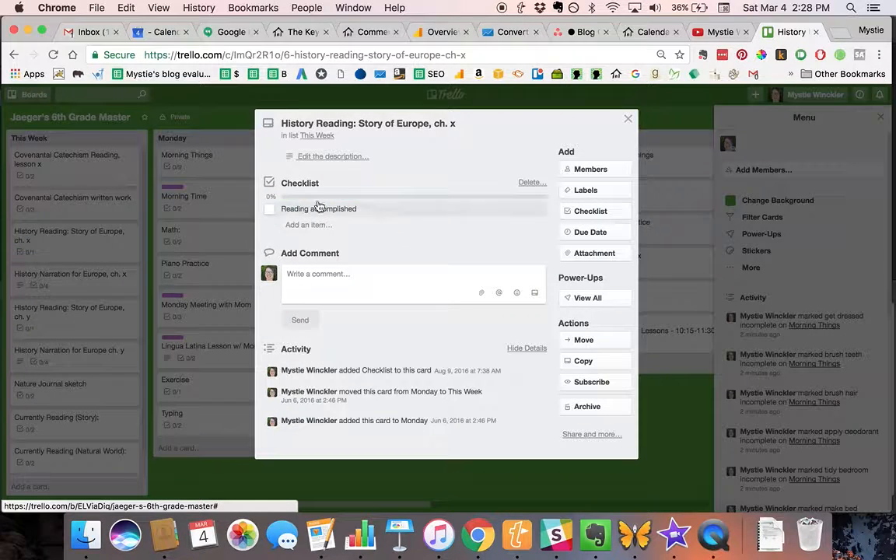
left_click(627, 118)
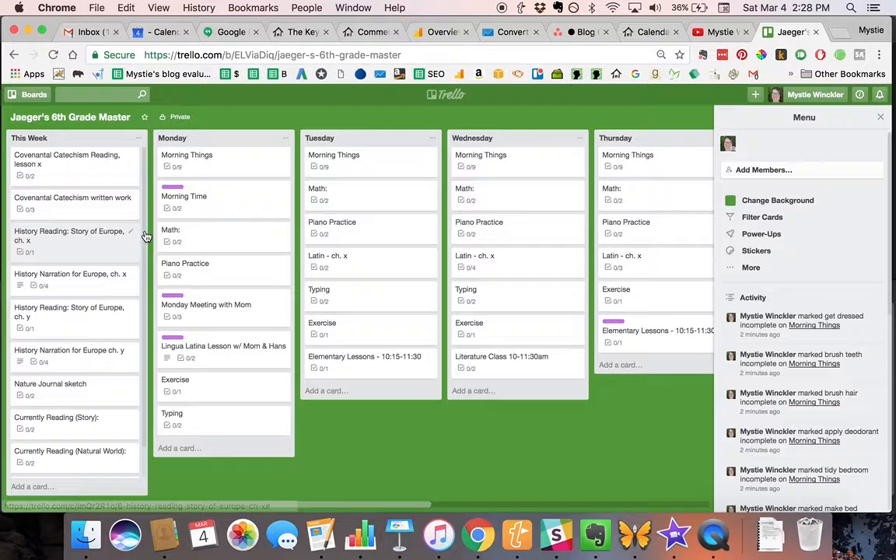
mouse_move(219, 416)
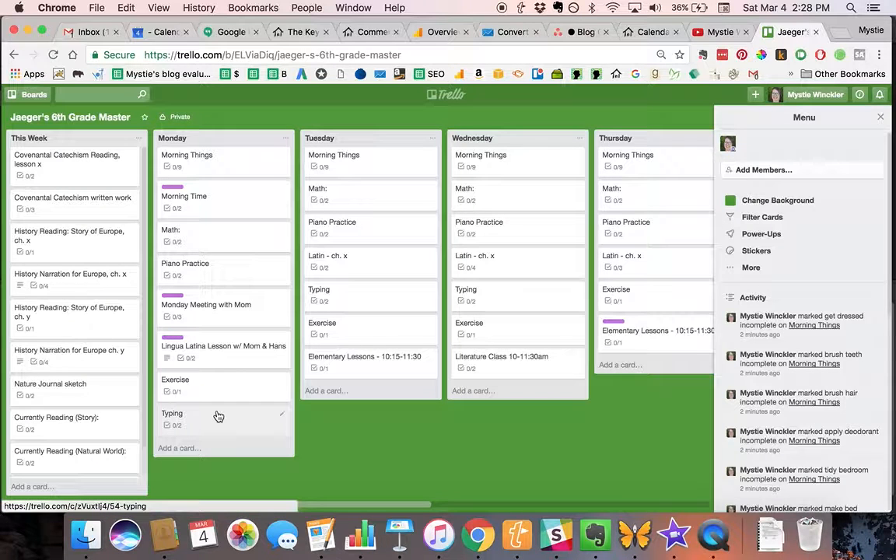
Step: View Monday's Typing card checklist, then go to the boards overview
left_click(172, 414)
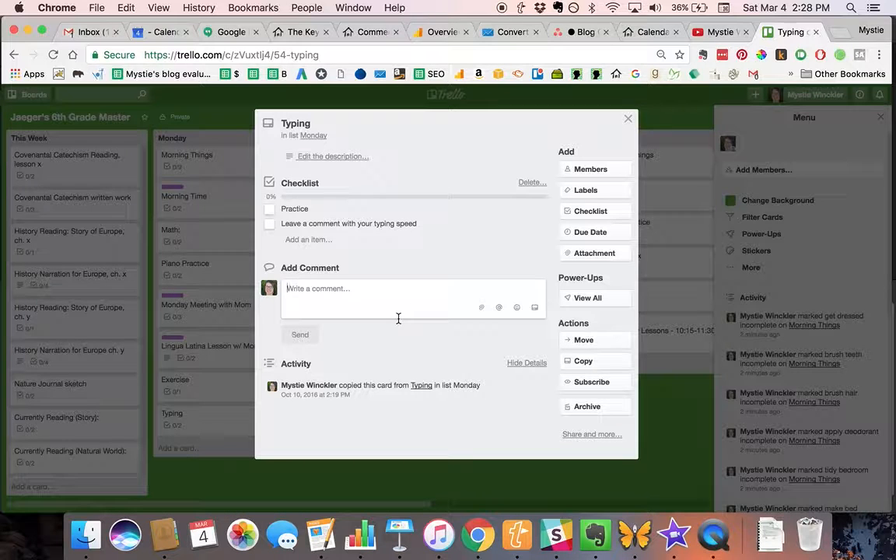
left_click(627, 119)
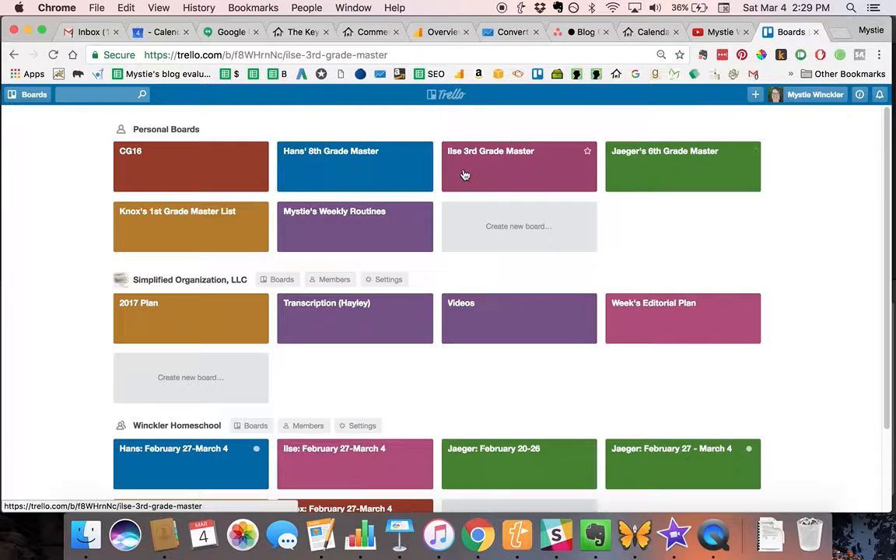
left_click(519, 165)
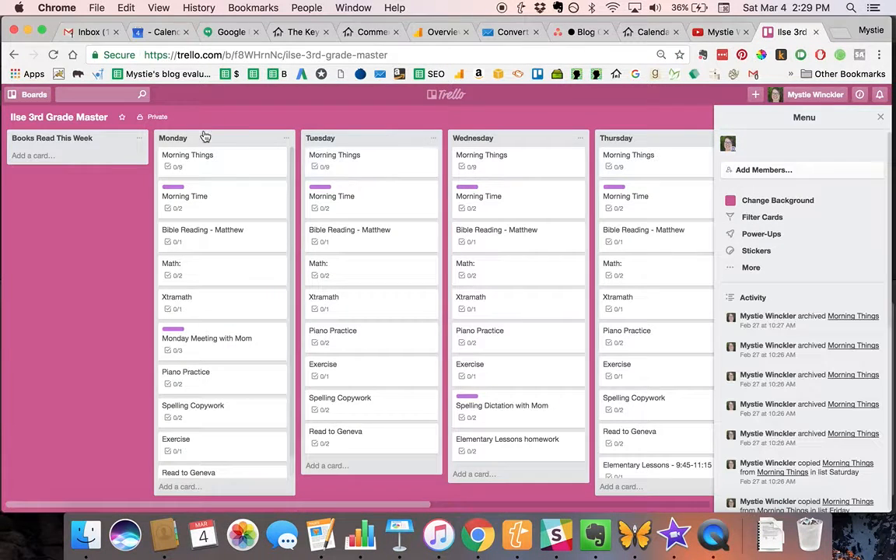
left_click(176, 297)
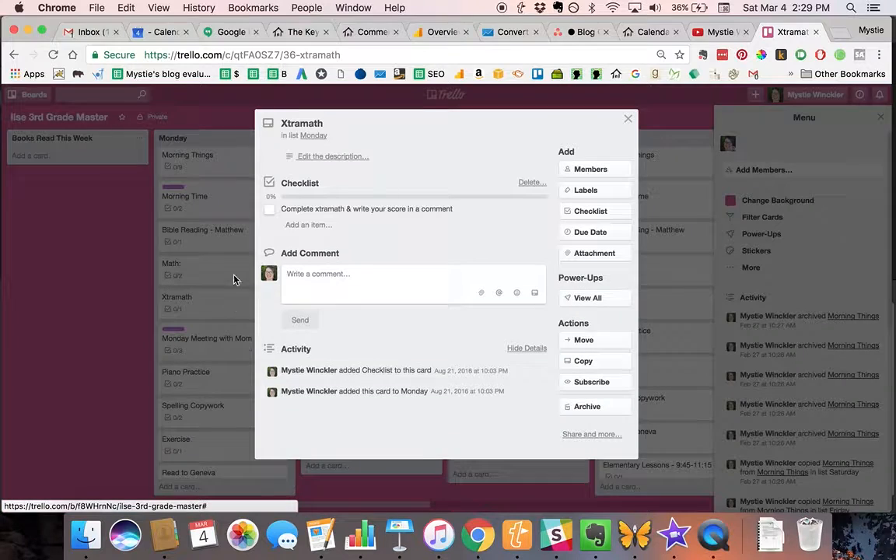
left_click(365, 208)
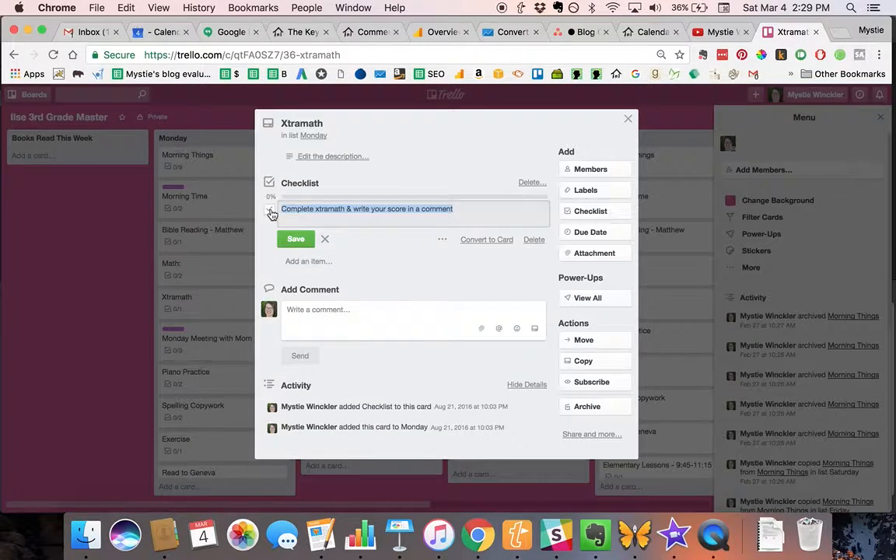
left_click(271, 212)
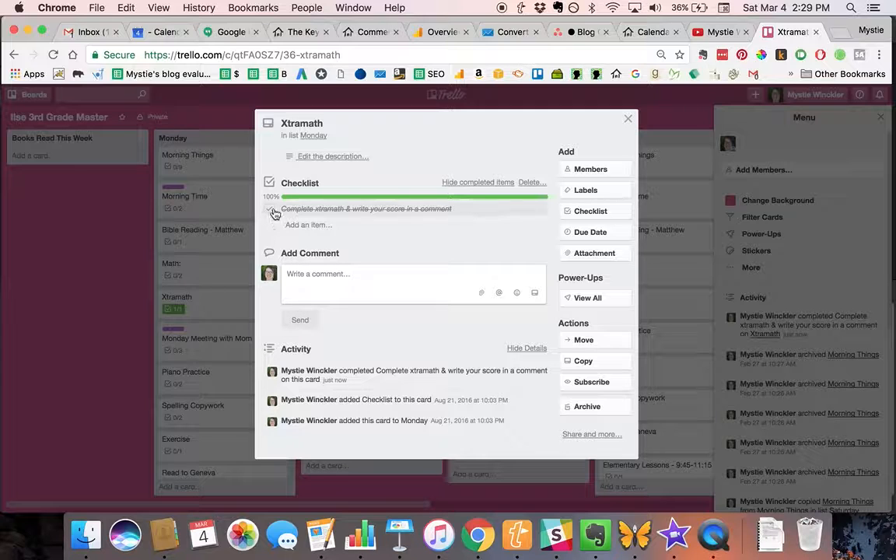
left_click(627, 118)
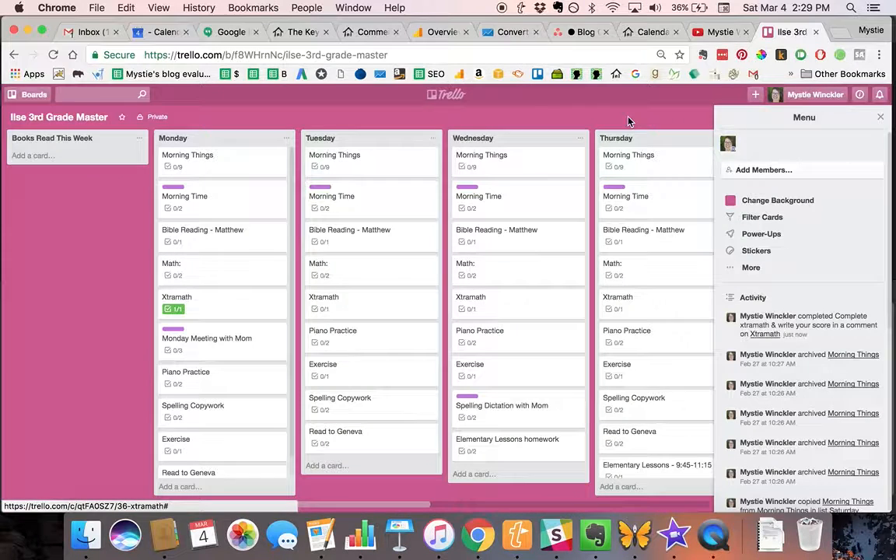
left_click(177, 297)
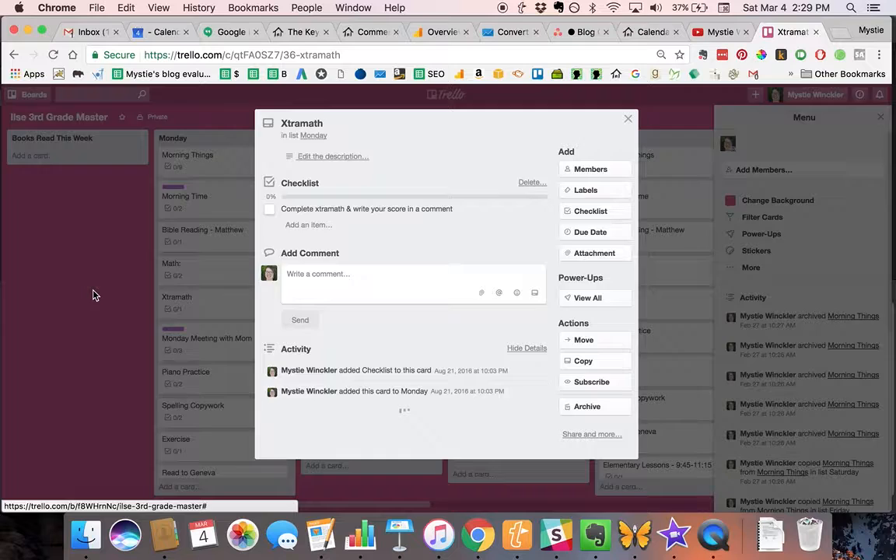
left_click(627, 118)
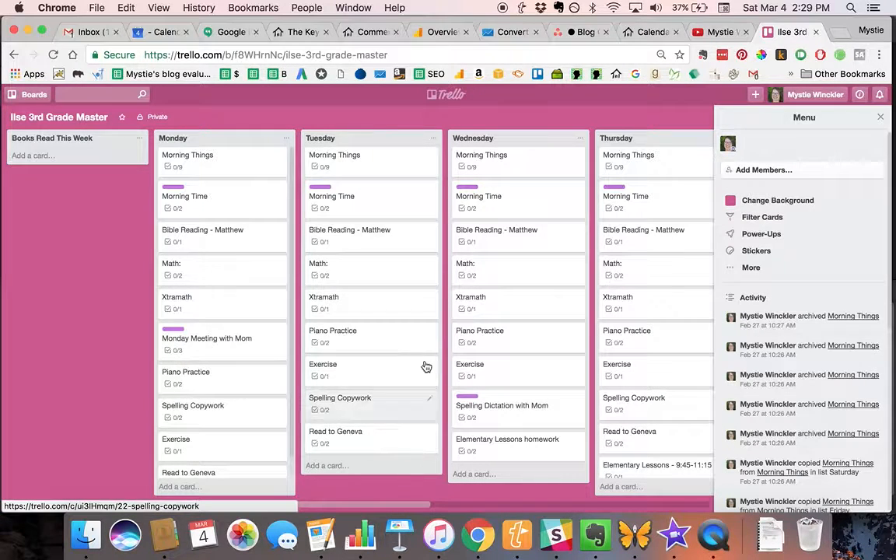
mouse_move(439, 497)
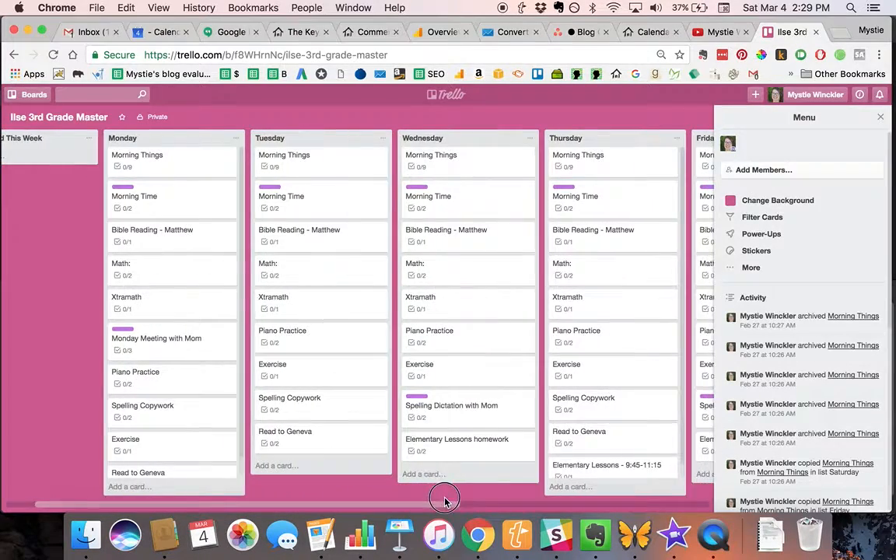
scroll("right", 3)
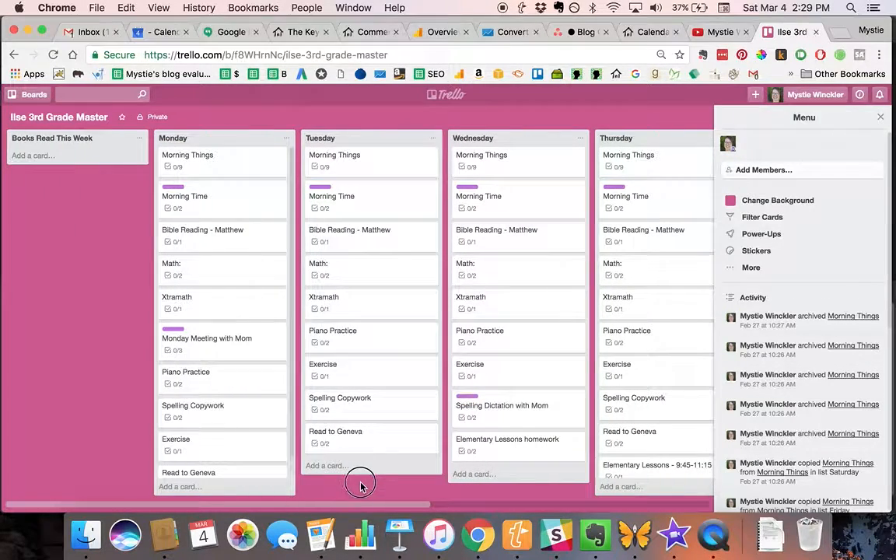
mouse_move(359, 497)
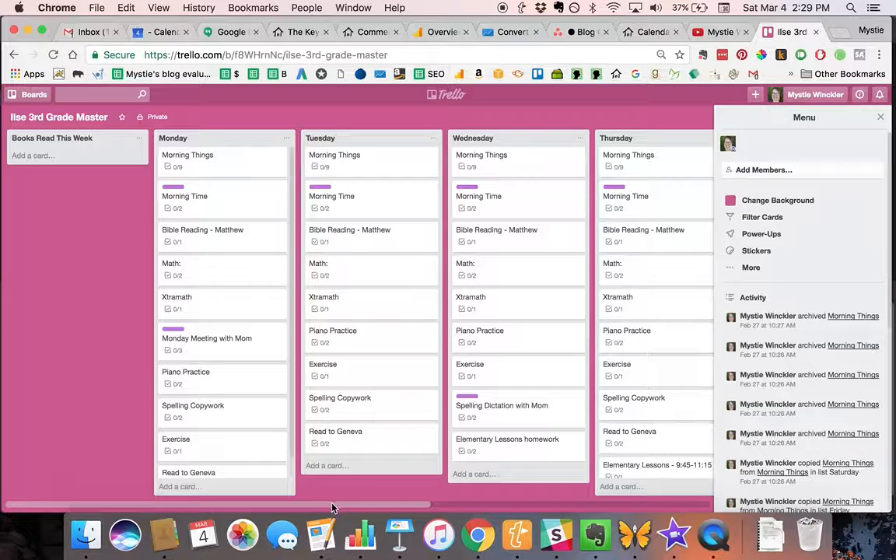
mouse_move(450, 130)
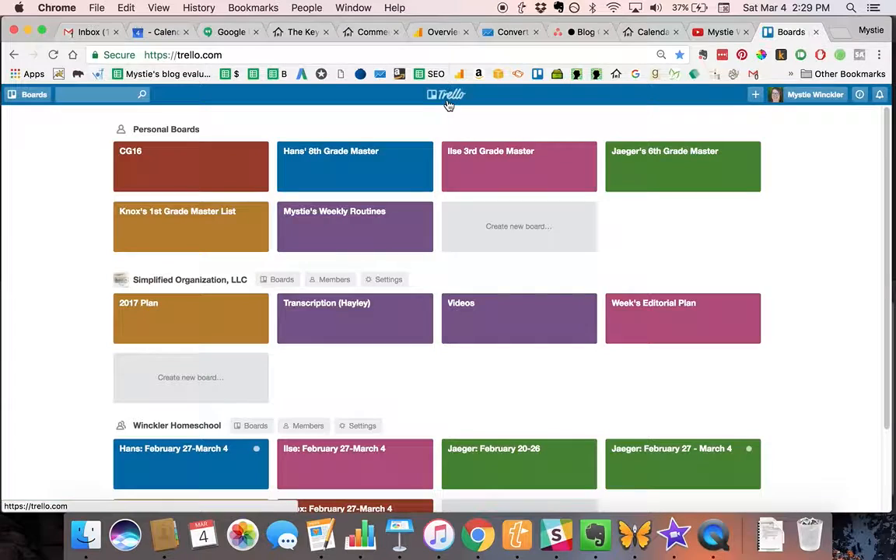
mouse_move(573, 175)
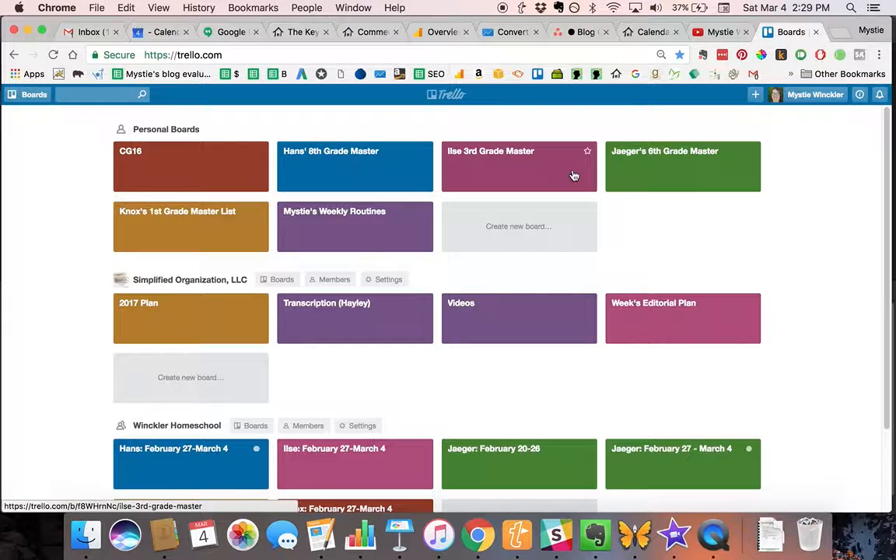